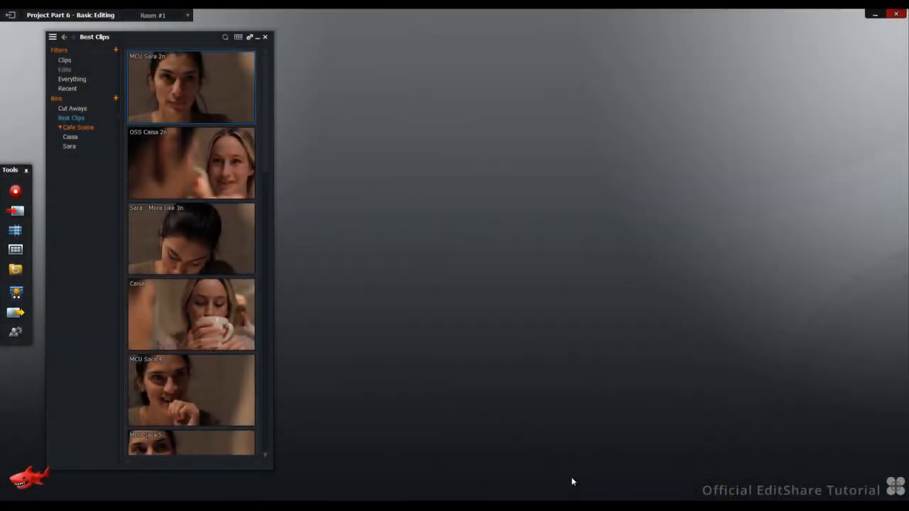
Leave new-edit settings at Video 1, Audio 2, Length 30 minutes and confirm with Set
click(190, 87)
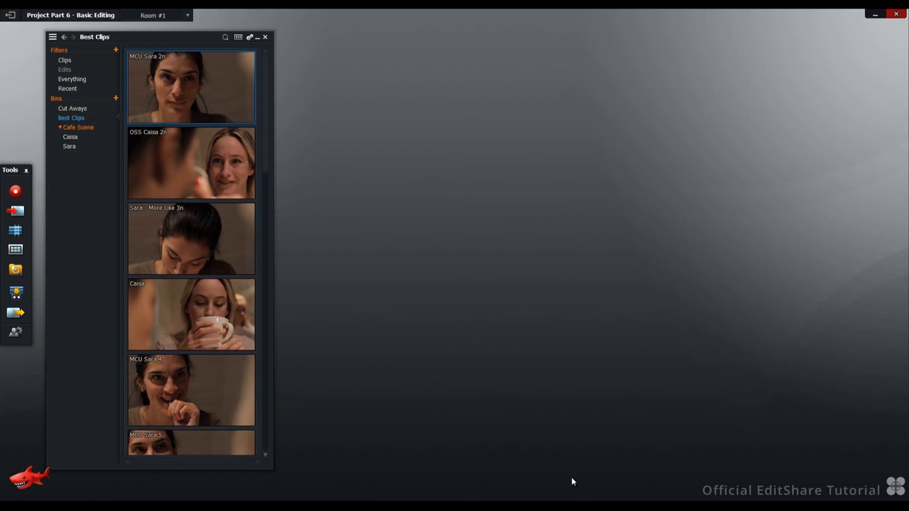
mouse_move(553, 463)
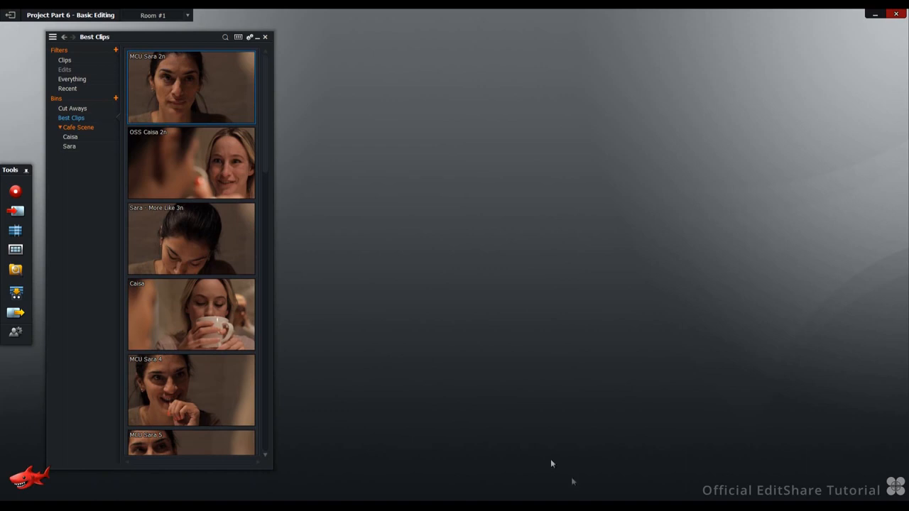
mouse_move(16, 233)
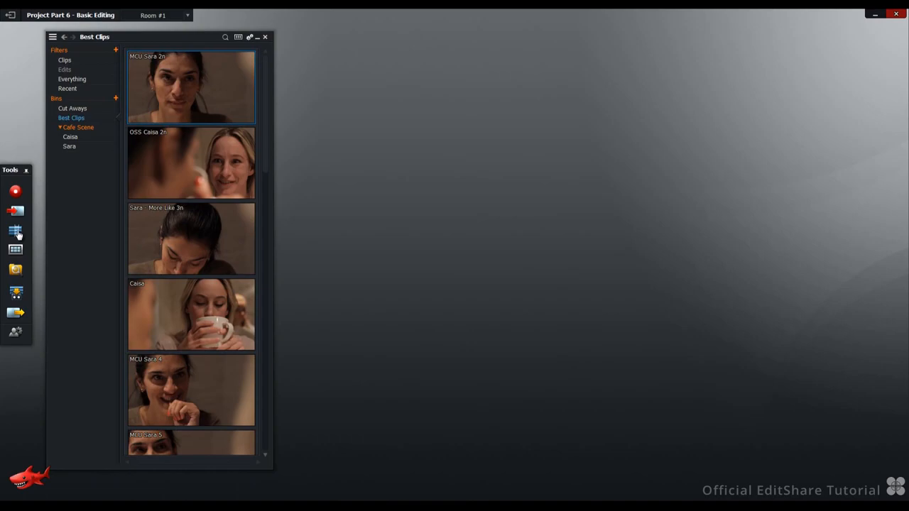
click(15, 230)
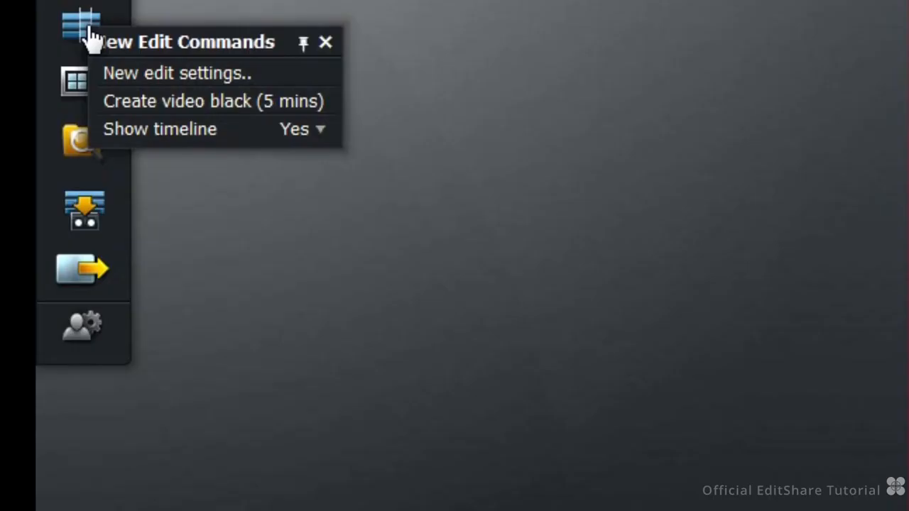
mouse_move(127, 85)
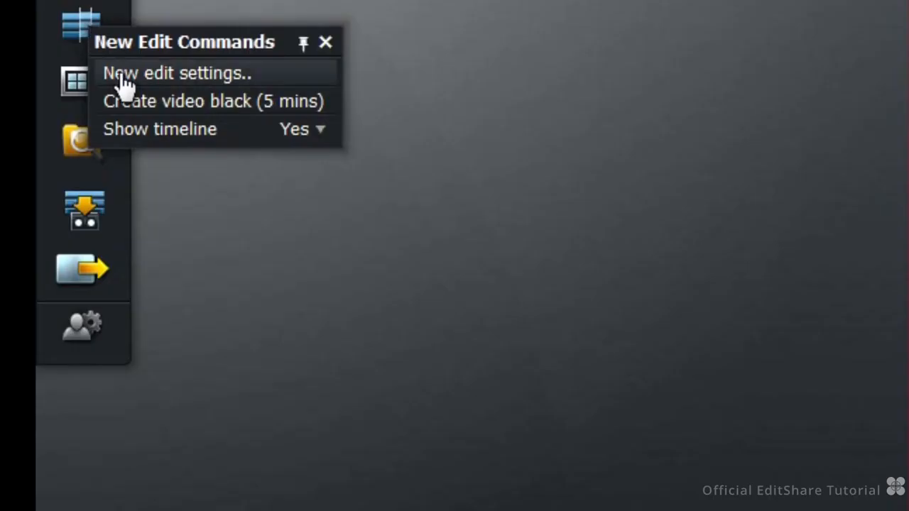
click(176, 73)
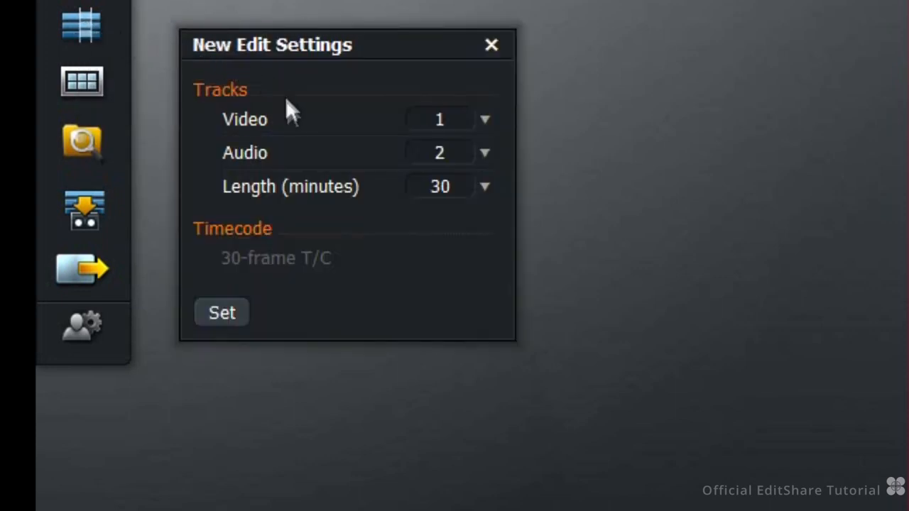
mouse_move(304, 159)
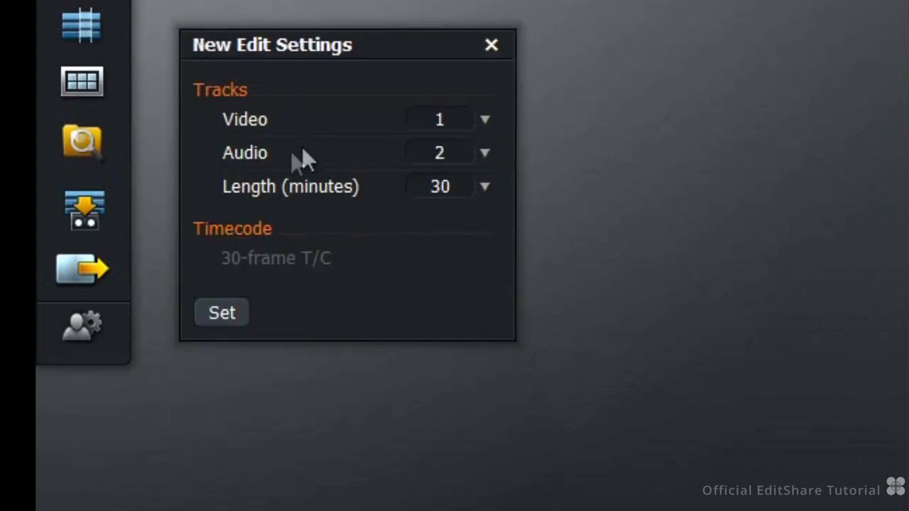
mouse_move(287, 174)
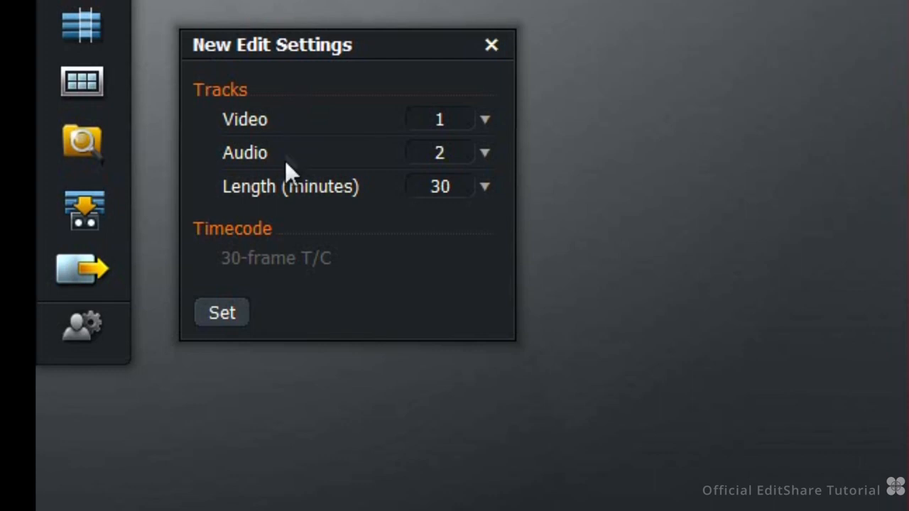
mouse_move(486, 202)
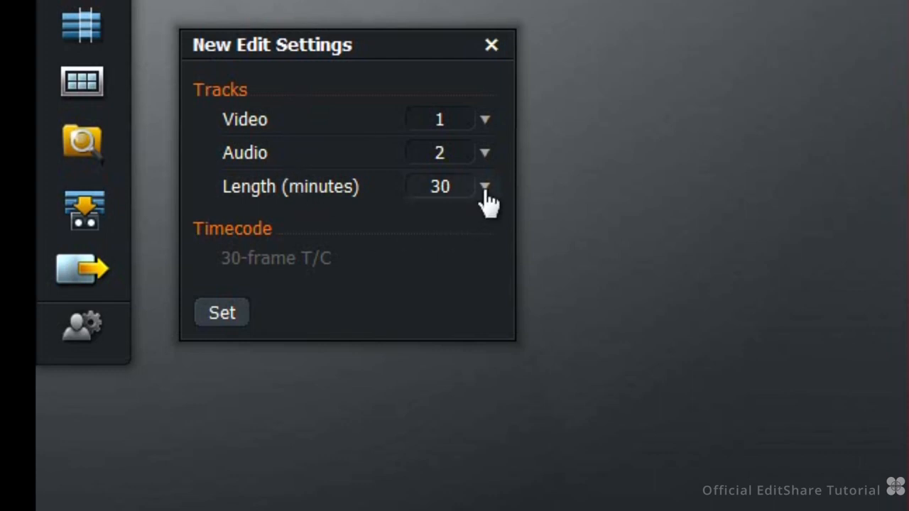
click(485, 186)
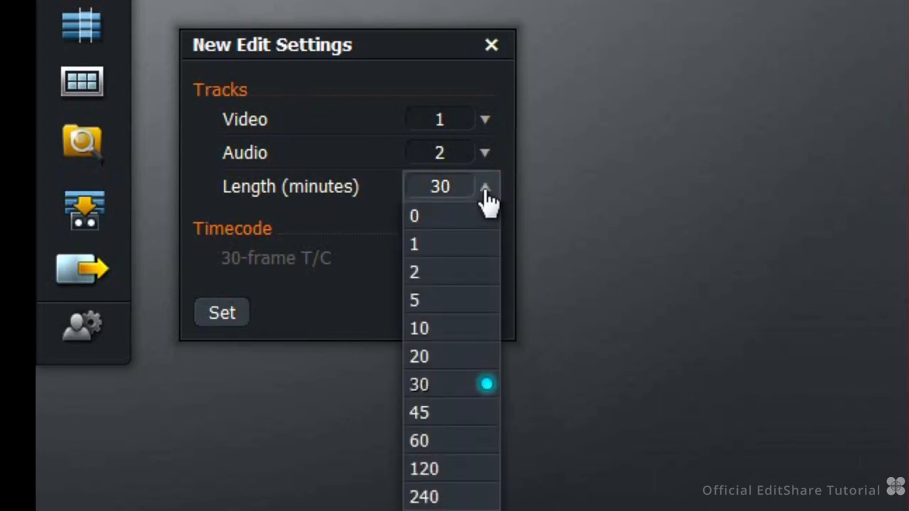
mouse_move(475, 244)
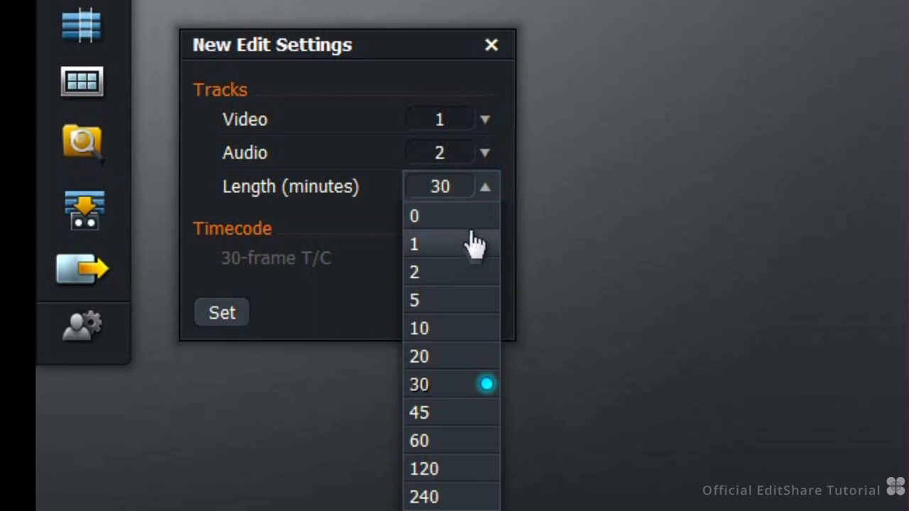
mouse_move(440, 497)
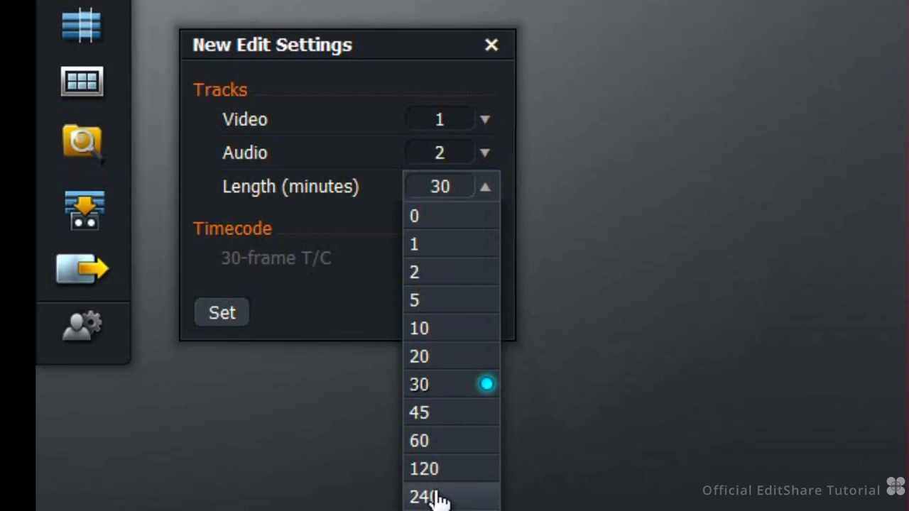
click(419, 384)
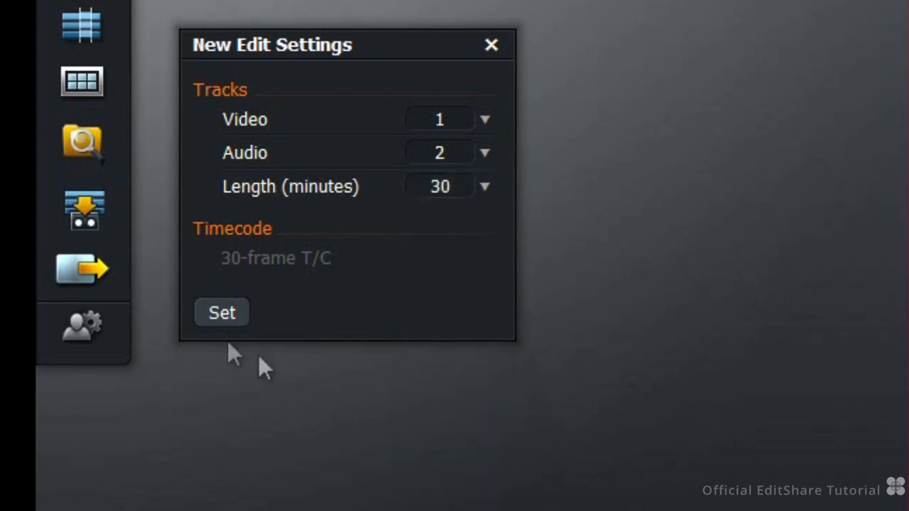
click(221, 312)
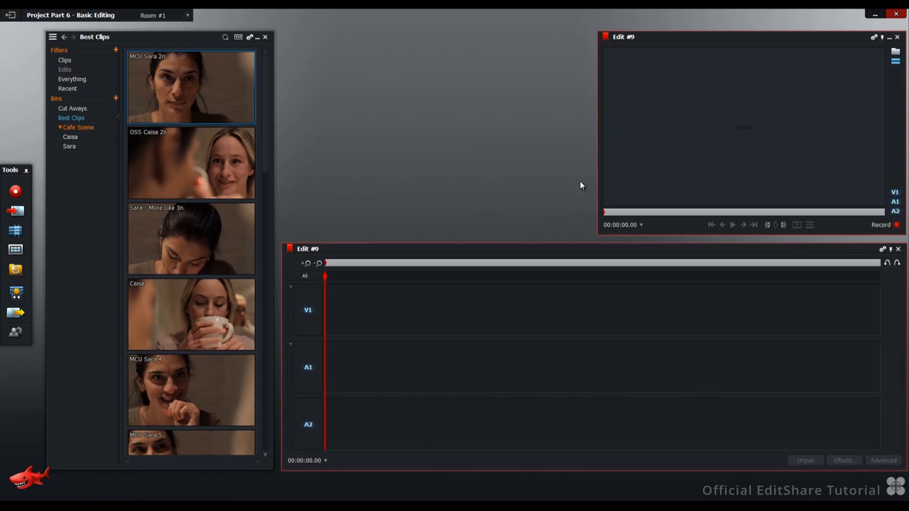
mouse_move(577, 255)
text(Coffee)
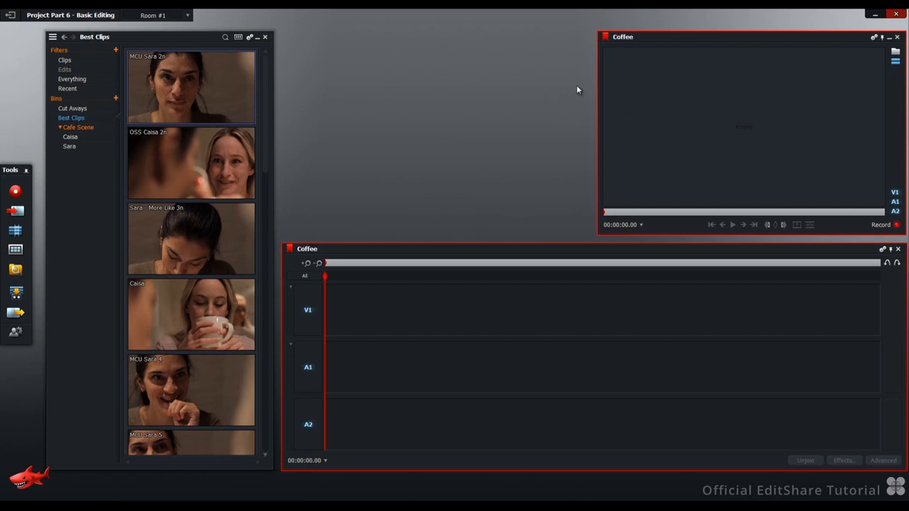
mouse_move(267, 83)
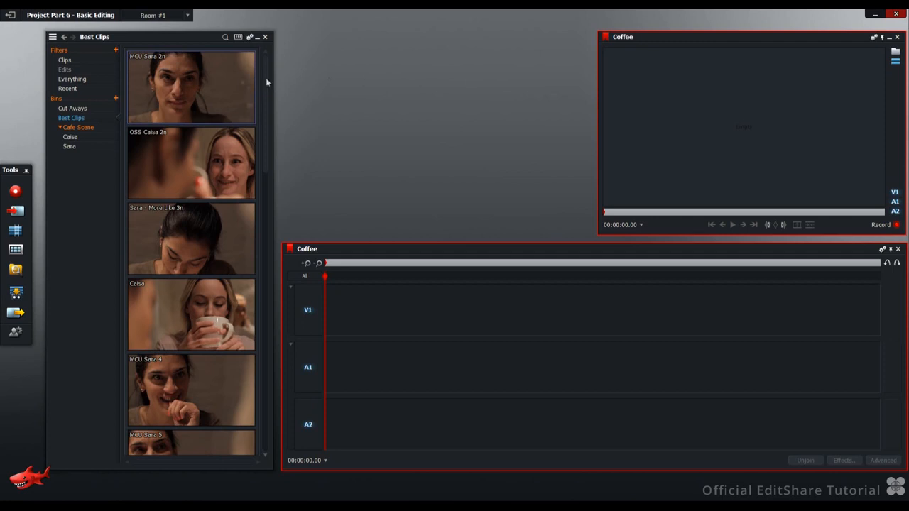
mouse_move(222, 84)
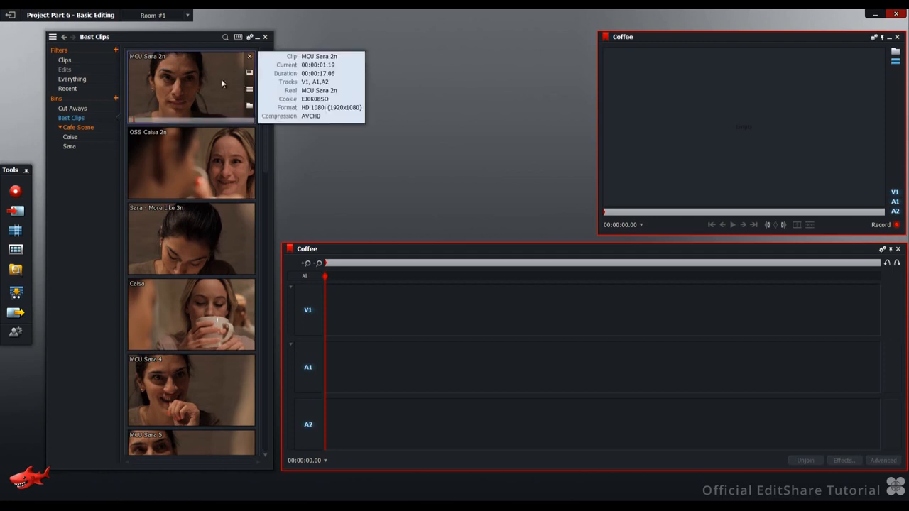
double_click(190, 85)
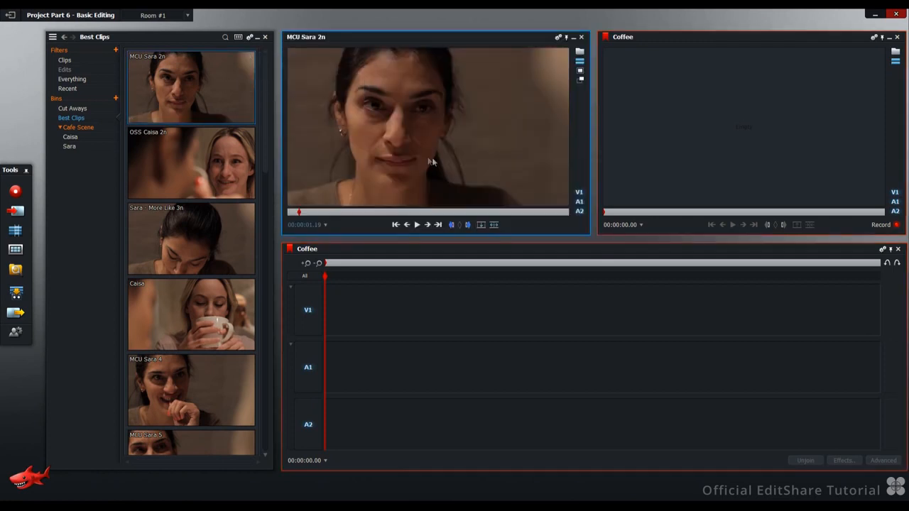
mouse_move(488, 104)
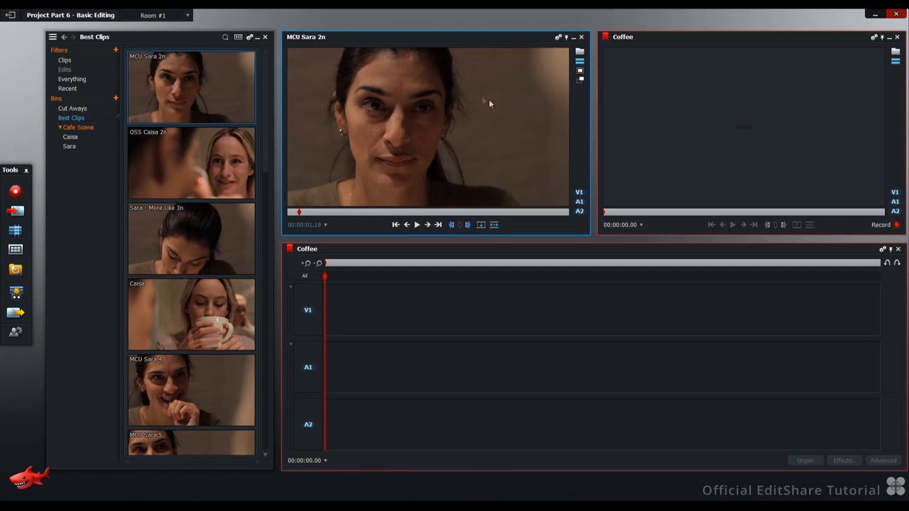
mouse_move(468, 149)
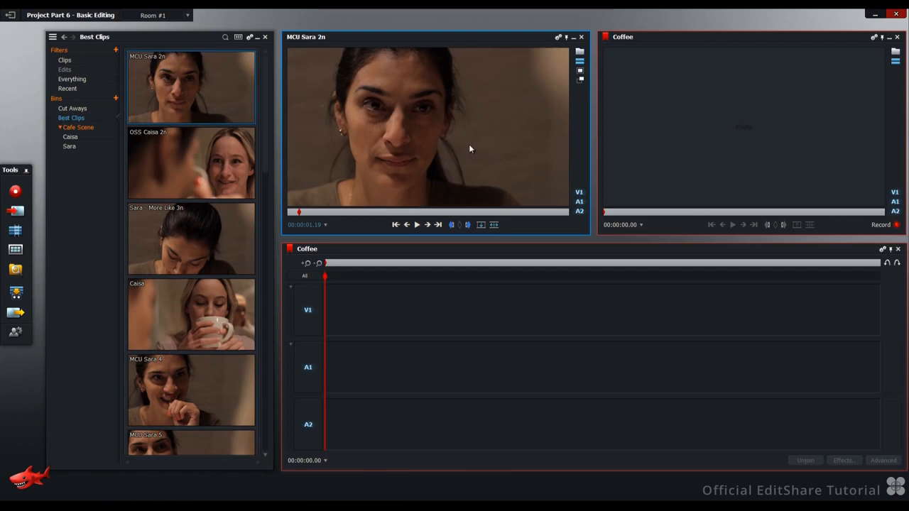
mouse_move(481, 225)
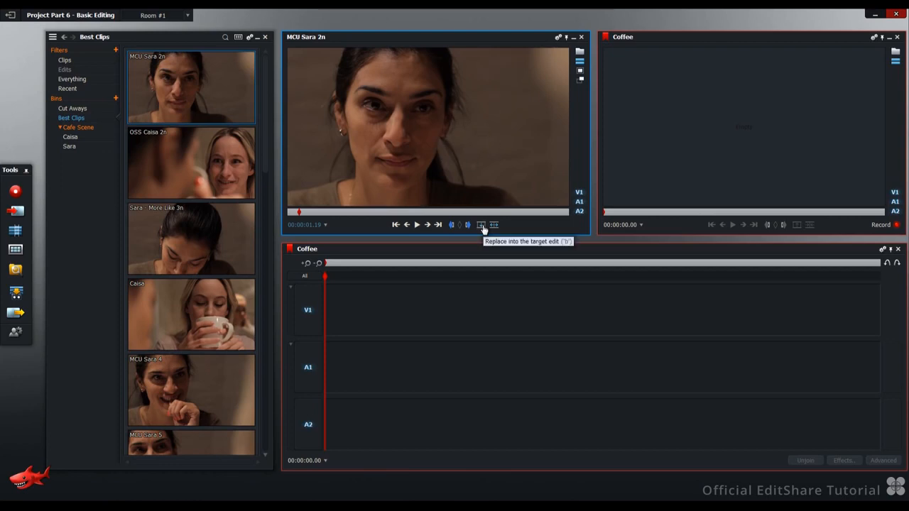
mouse_move(494, 225)
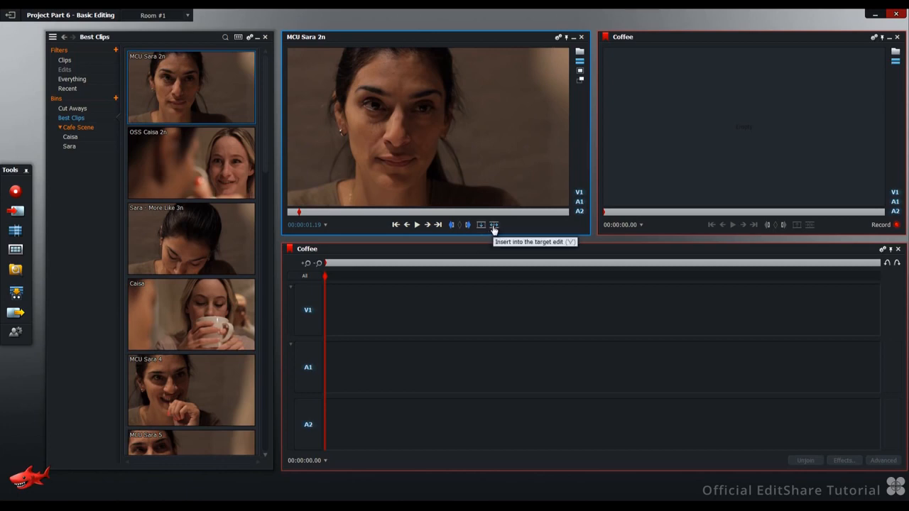
mouse_move(606, 237)
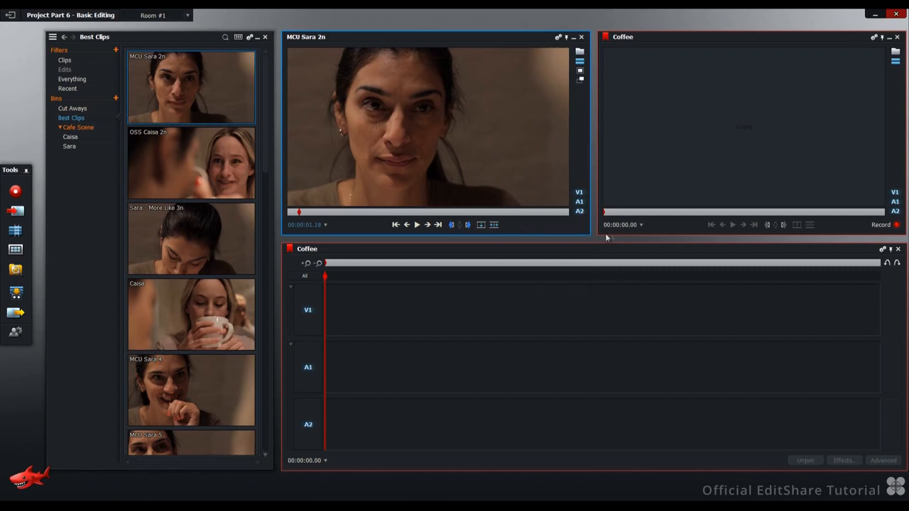
mouse_move(799, 226)
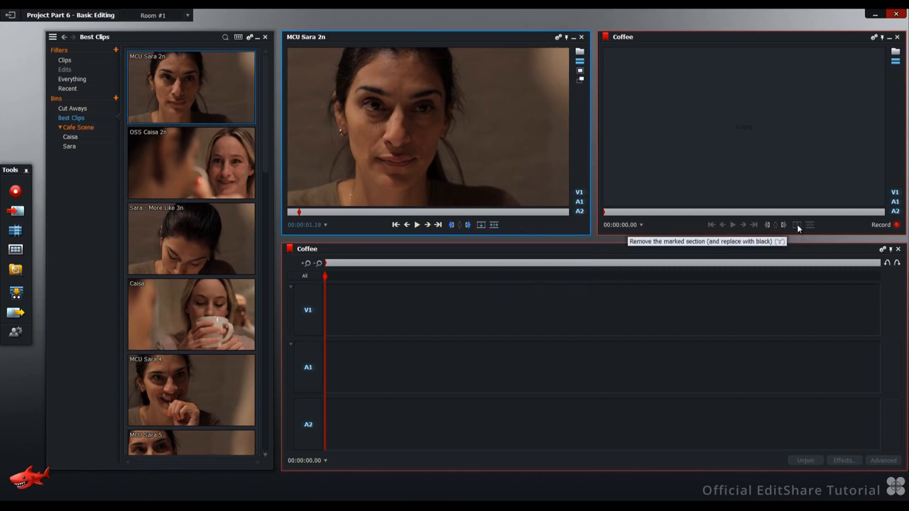
mouse_move(809, 225)
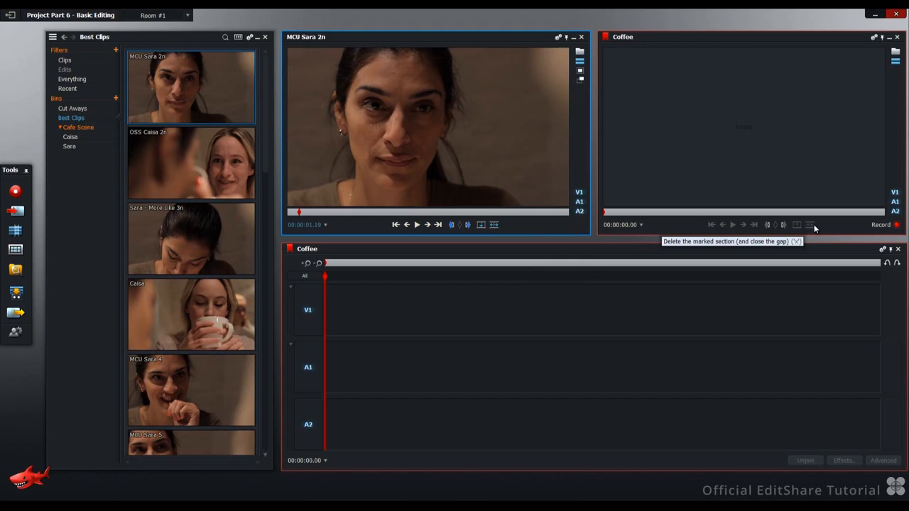
mouse_move(534, 156)
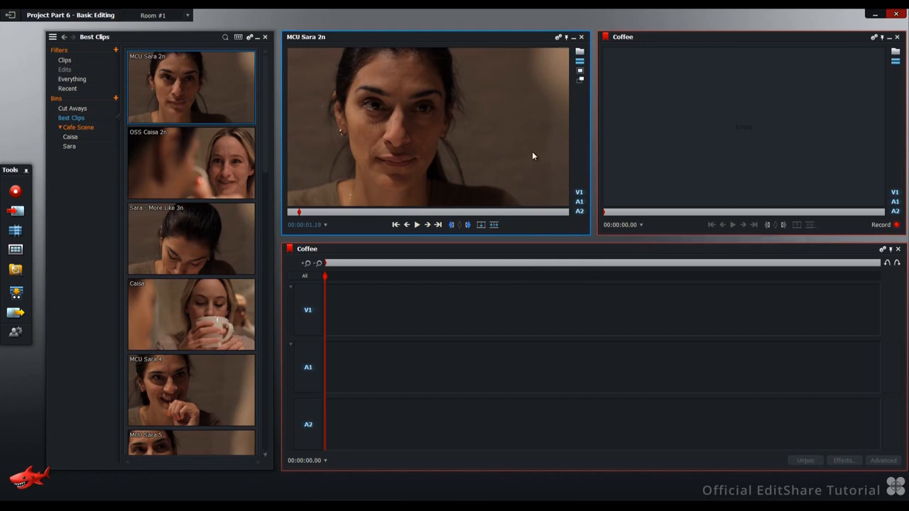
mouse_move(557, 150)
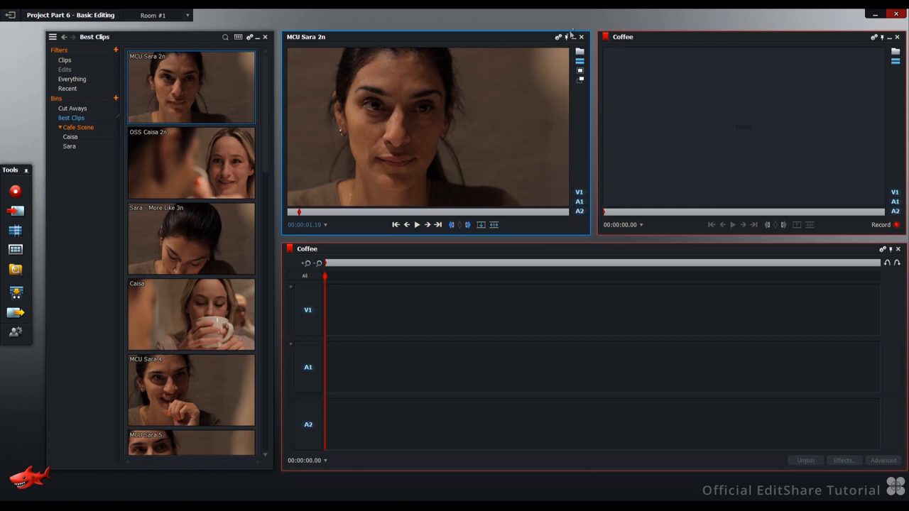
mouse_move(886, 39)
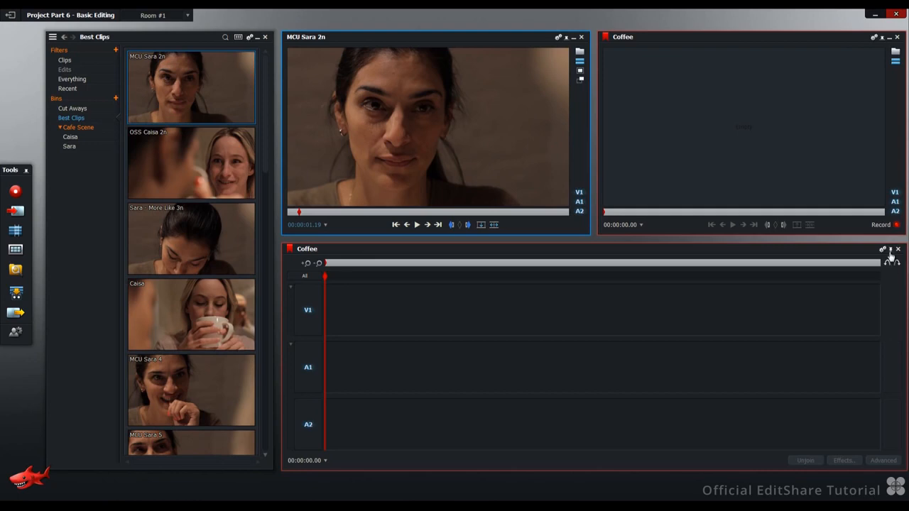
mouse_move(516, 242)
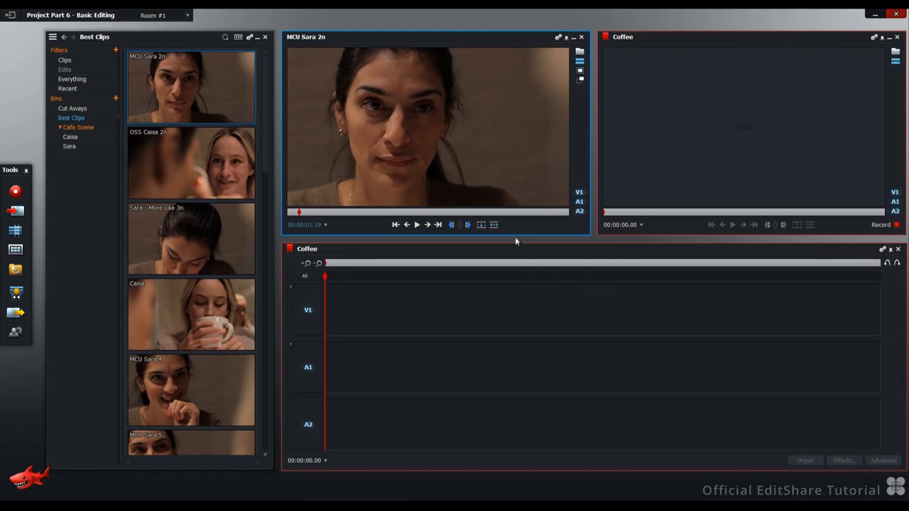
mouse_move(414, 239)
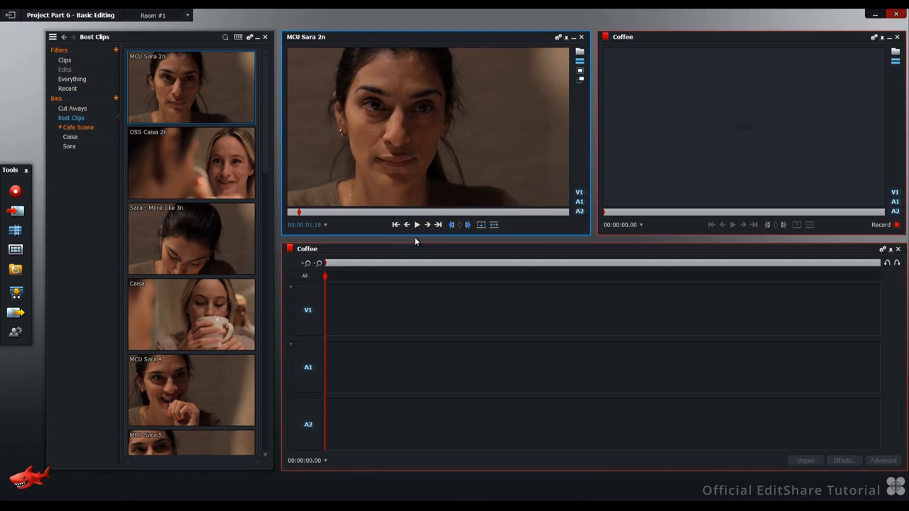
mouse_move(450, 225)
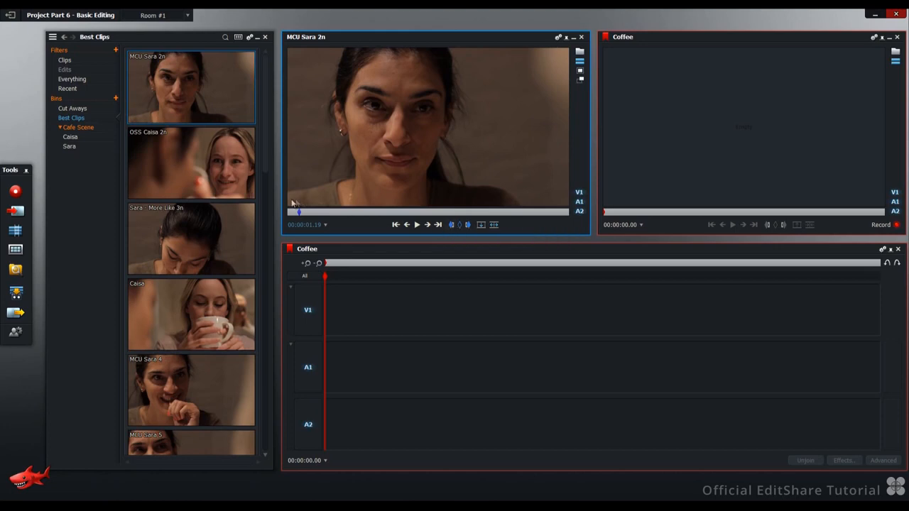
mouse_move(300, 204)
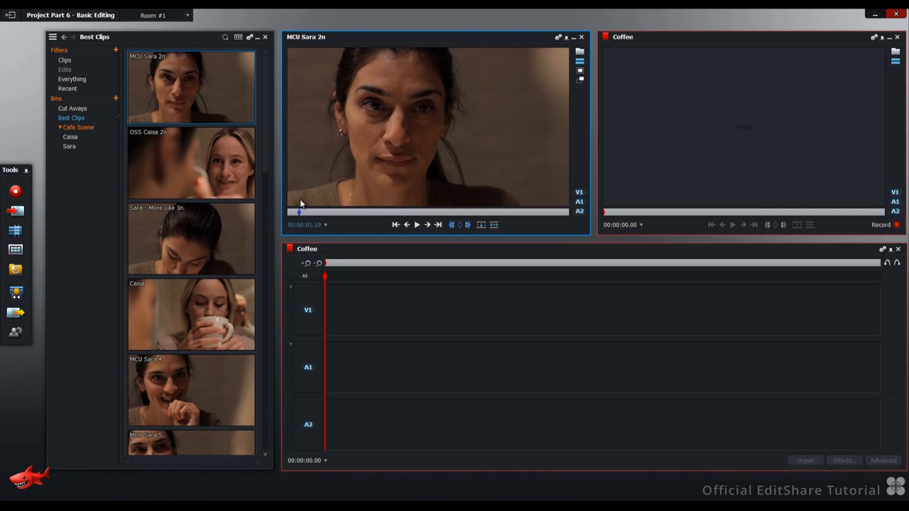
mouse_move(415, 230)
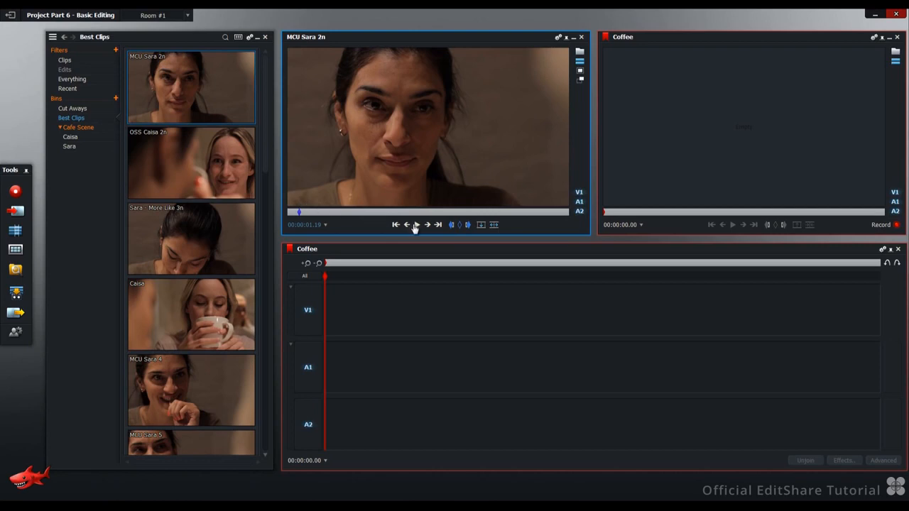
Play MCU Sara 2n and pause as she lifts the coffee cup to drink
click(417, 225)
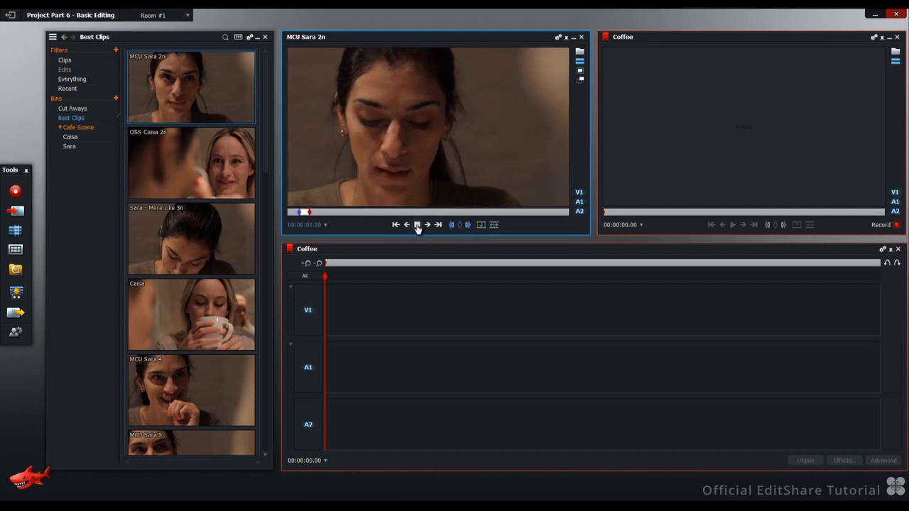
click(417, 224)
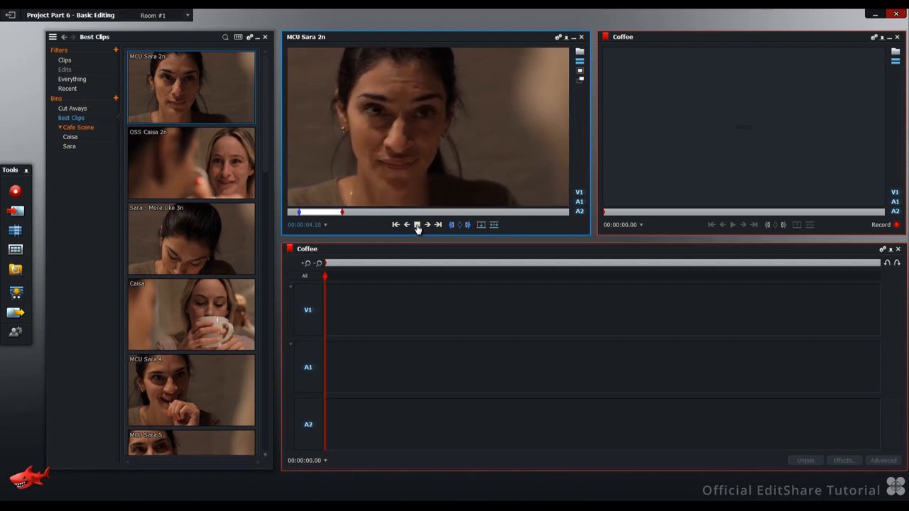
click(418, 224)
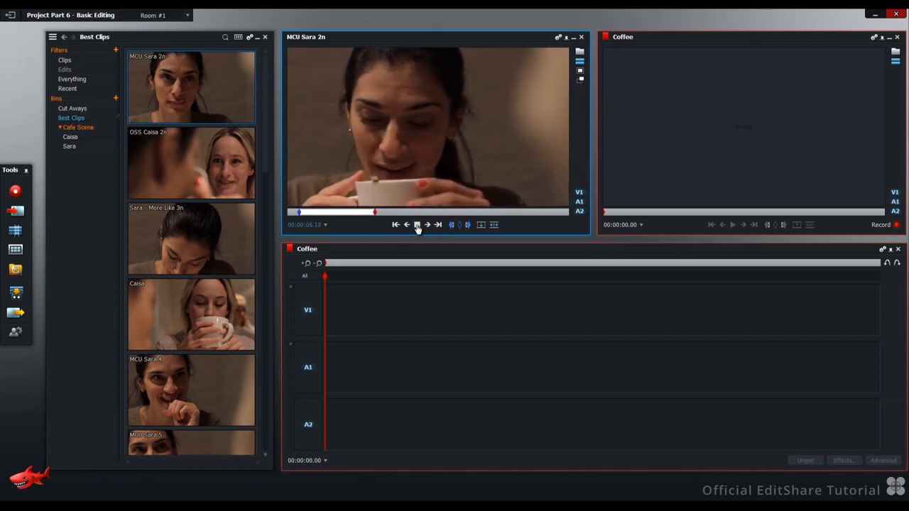
click(416, 224)
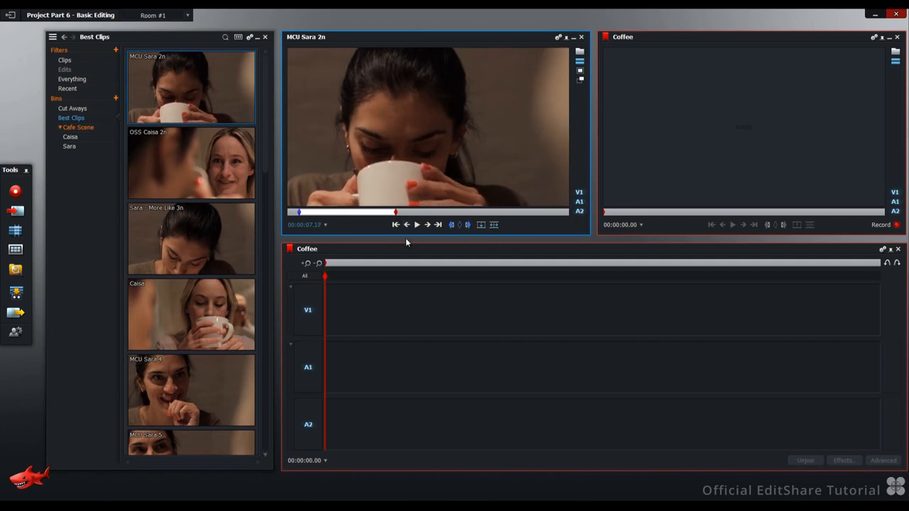
mouse_move(468, 224)
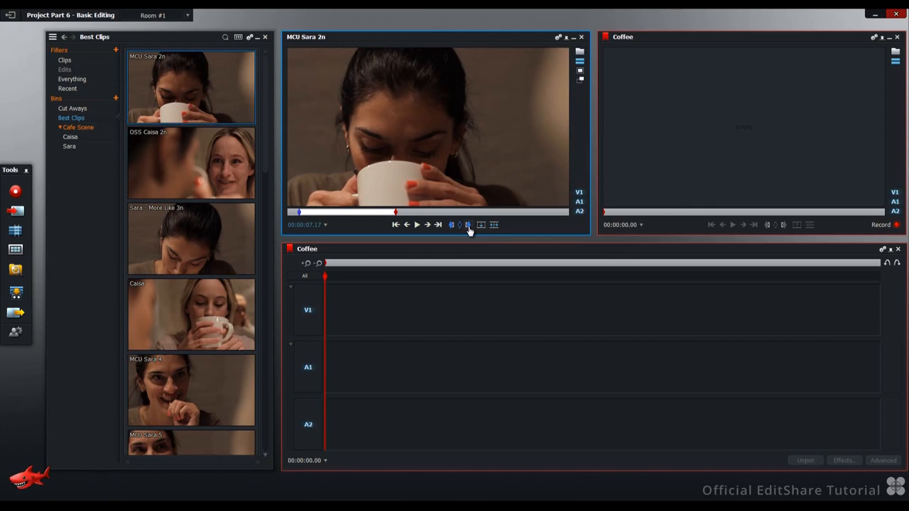
mouse_move(468, 225)
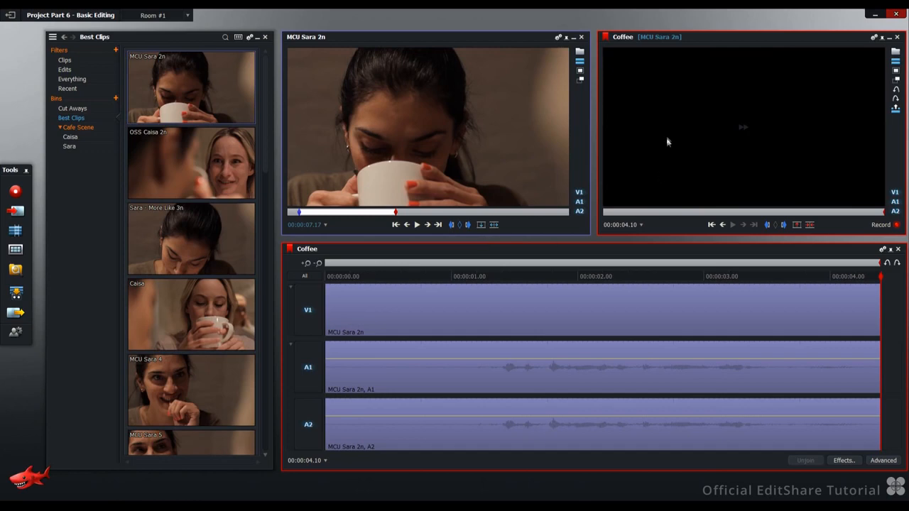
mouse_move(643, 137)
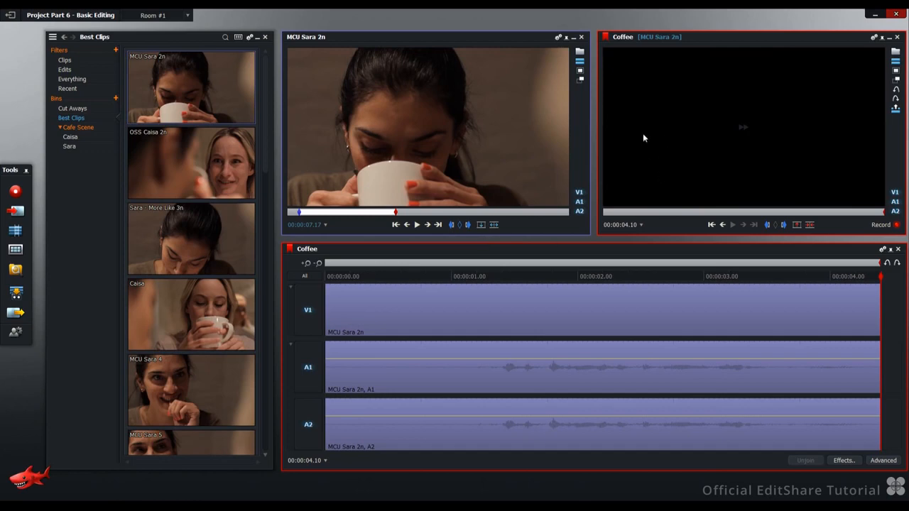
mouse_move(566, 243)
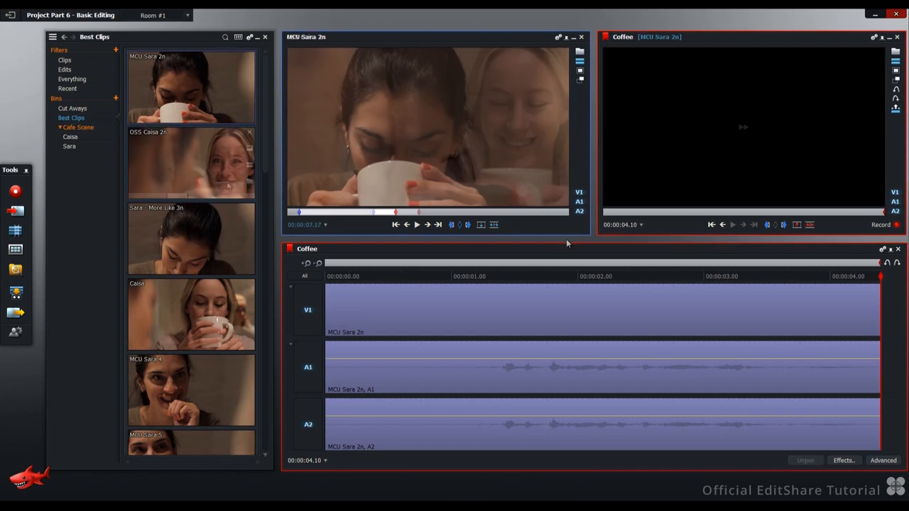
Insert OSS Caisa 2n into the edit, then load Sara - More Like 3n for viewing
double_click(190, 162)
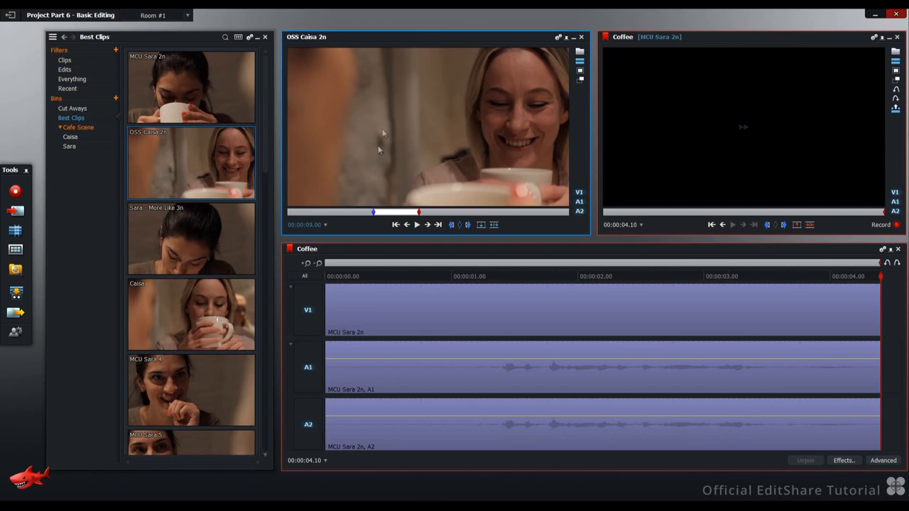
mouse_move(429, 197)
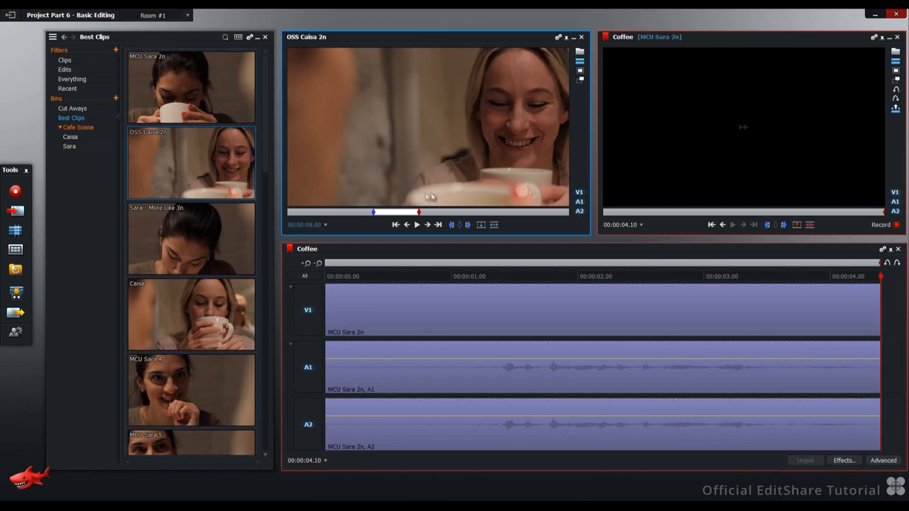
mouse_move(368, 201)
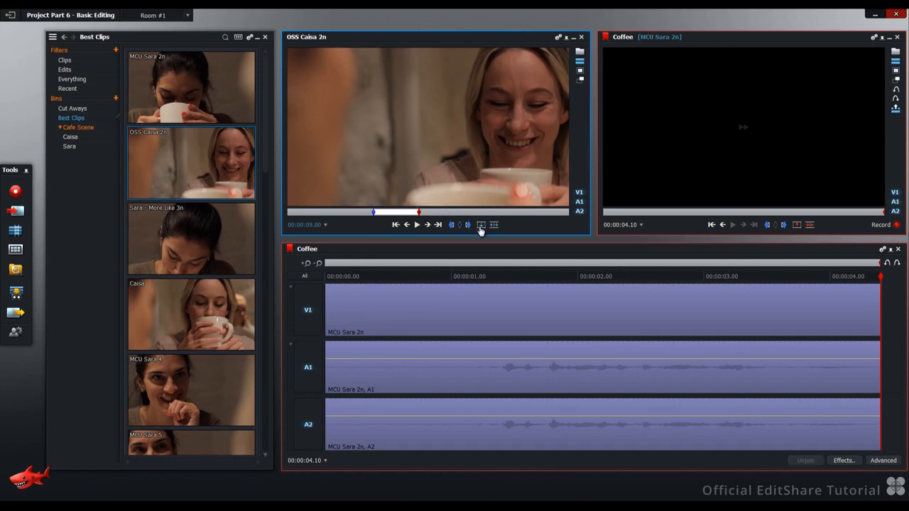
click(481, 224)
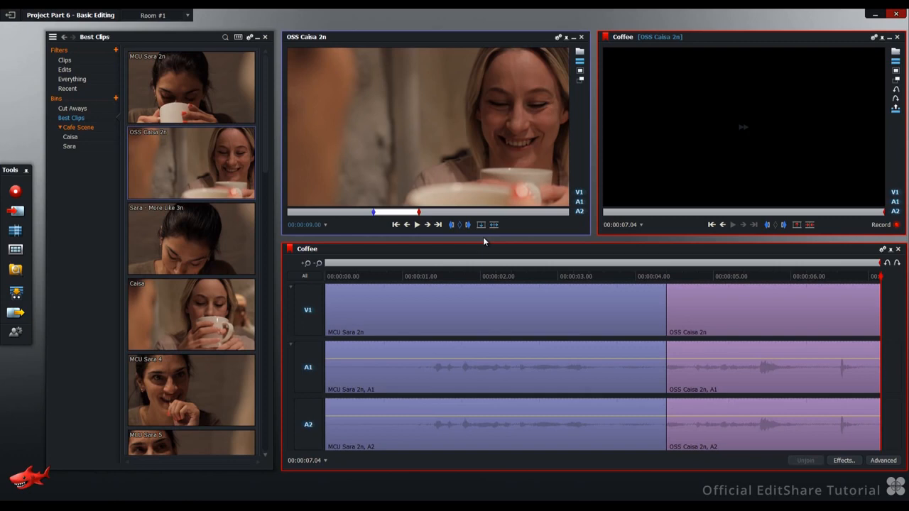
double_click(190, 239)
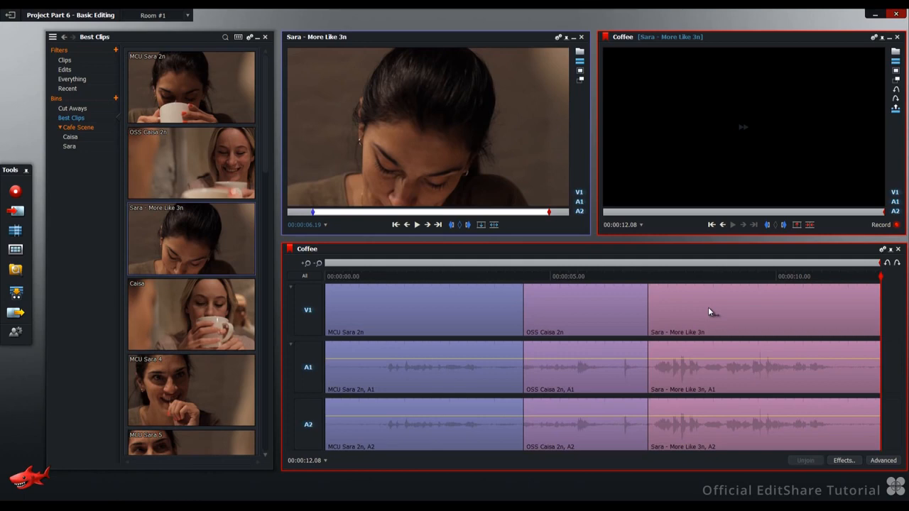
mouse_move(646, 309)
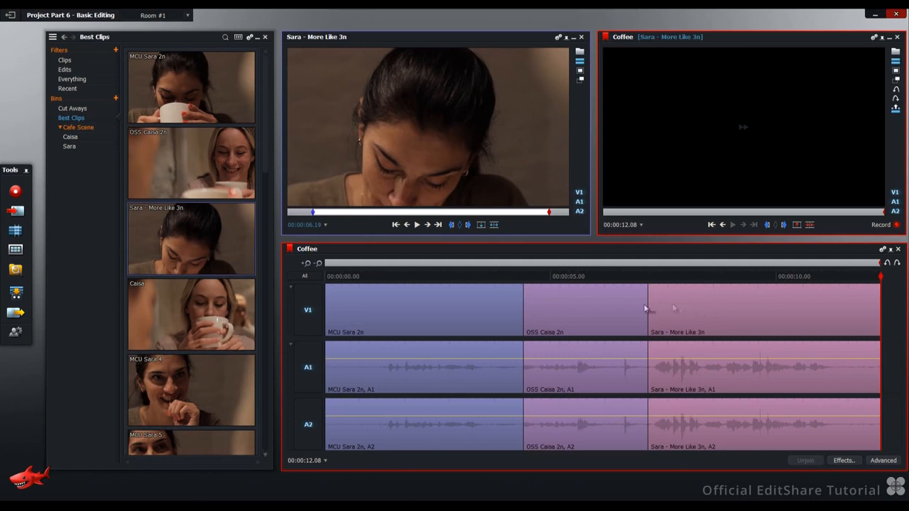
Play the Coffee edit and stop partway into the Sara - More Like 3n shot
click(367, 276)
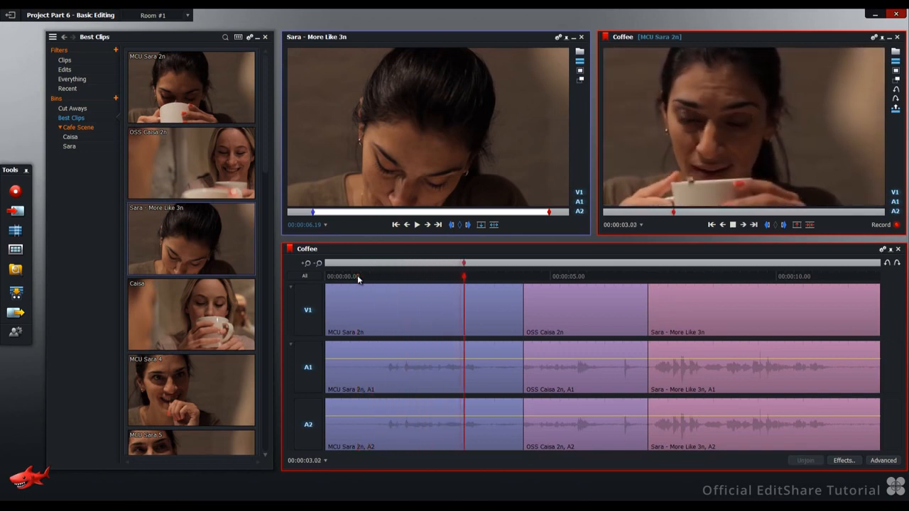
click(553, 276)
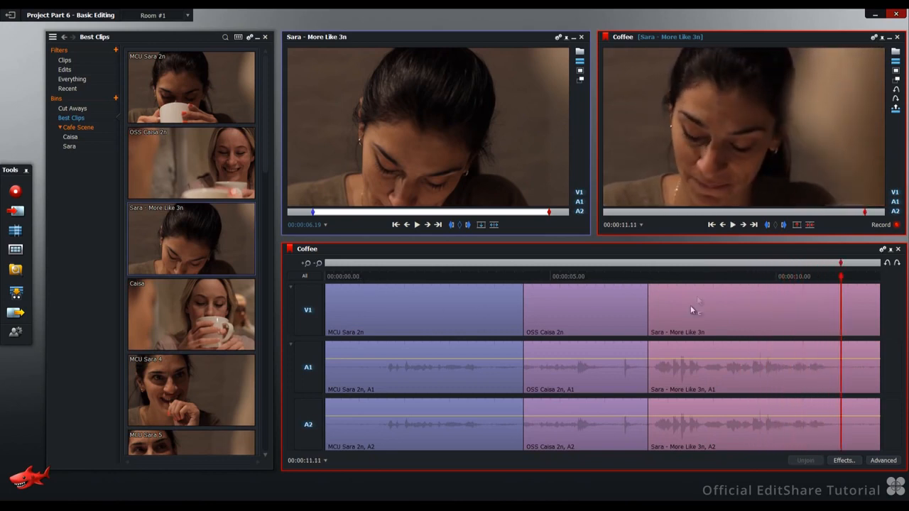
click(706, 276)
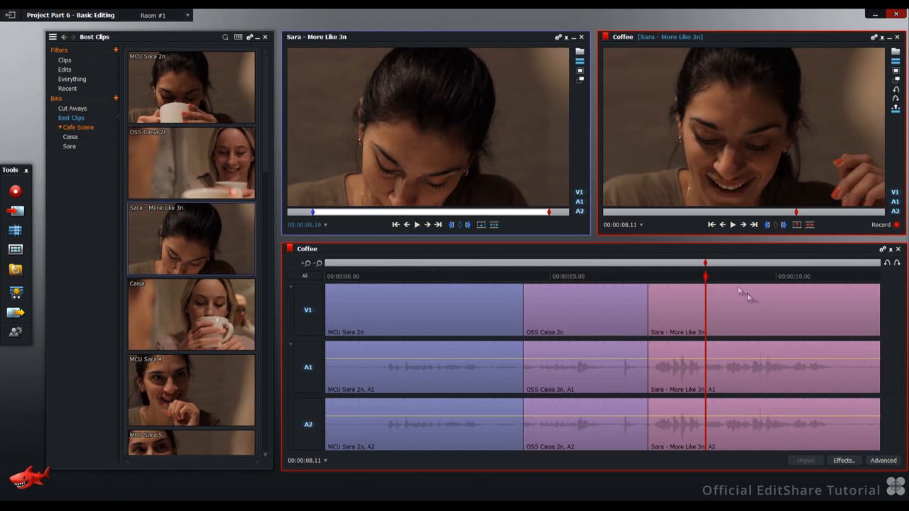
mouse_move(731, 317)
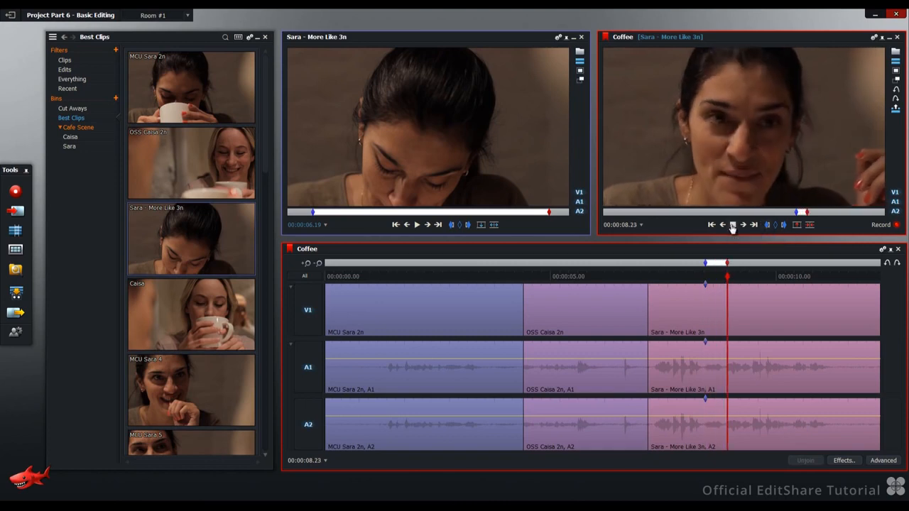
Stop at the end of the marked section, reload OSS Caisa 2n and clear its marks
click(732, 224)
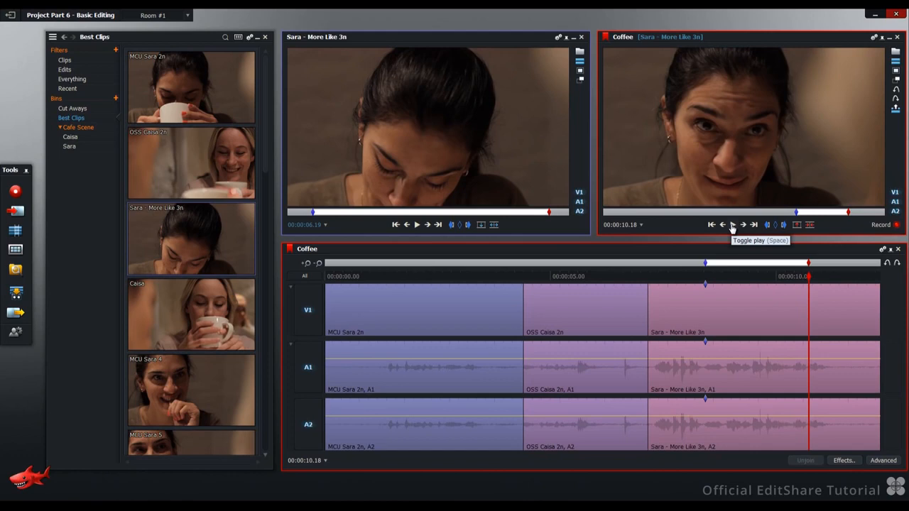
mouse_move(211, 177)
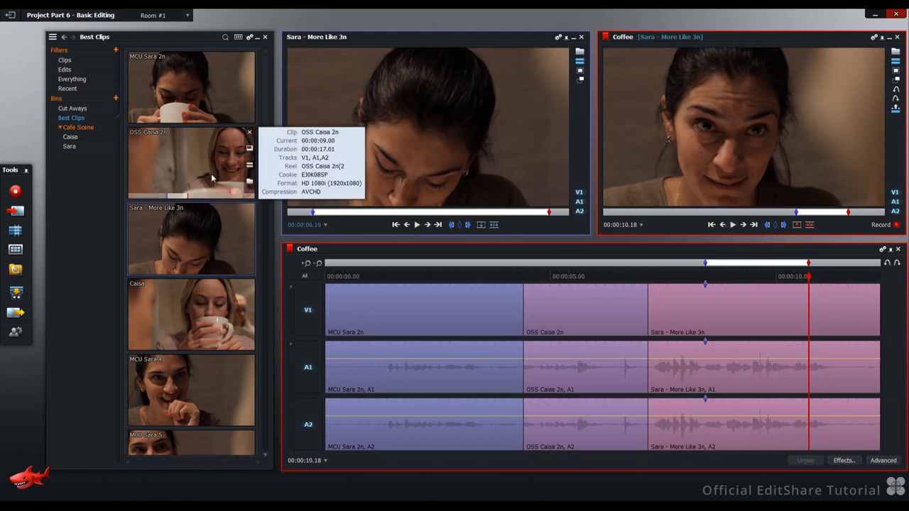
double_click(191, 164)
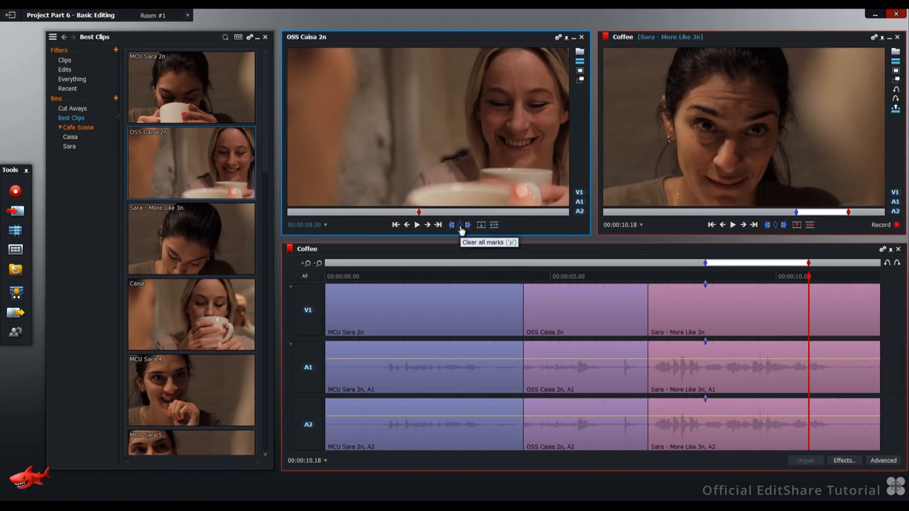
click(417, 224)
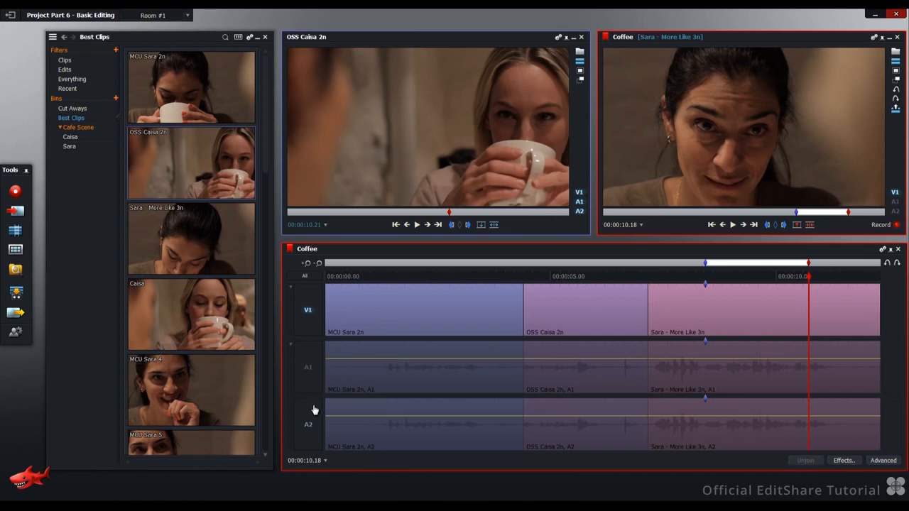
mouse_move(481, 225)
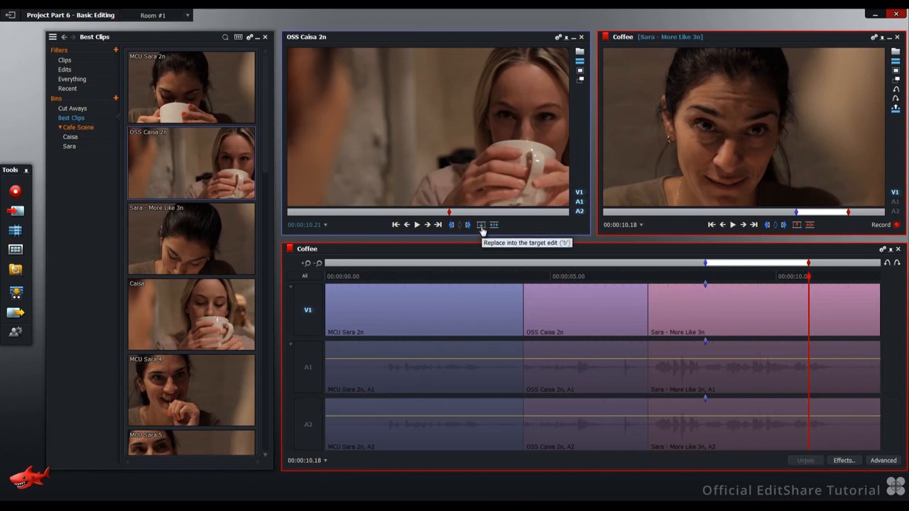
Replace the marked section's picture with the OSS Caisa 2n shot, keeping the sound
click(480, 225)
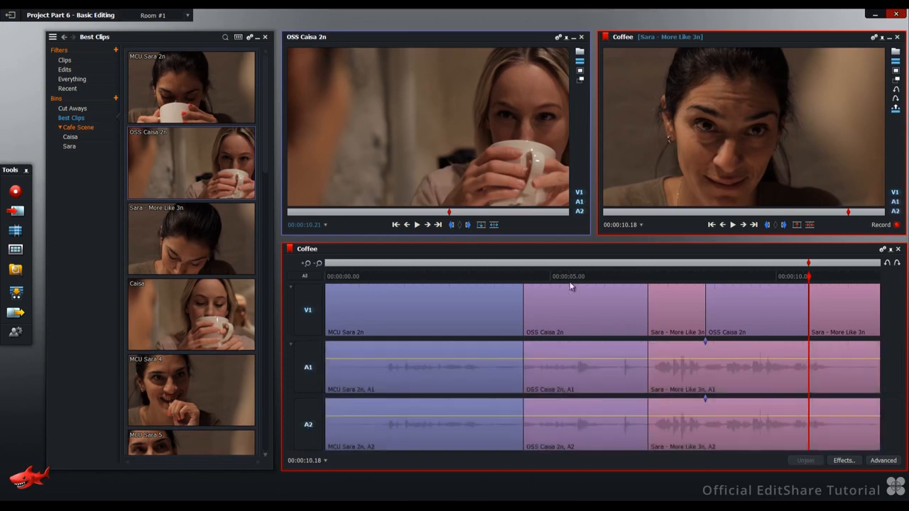
mouse_move(684, 343)
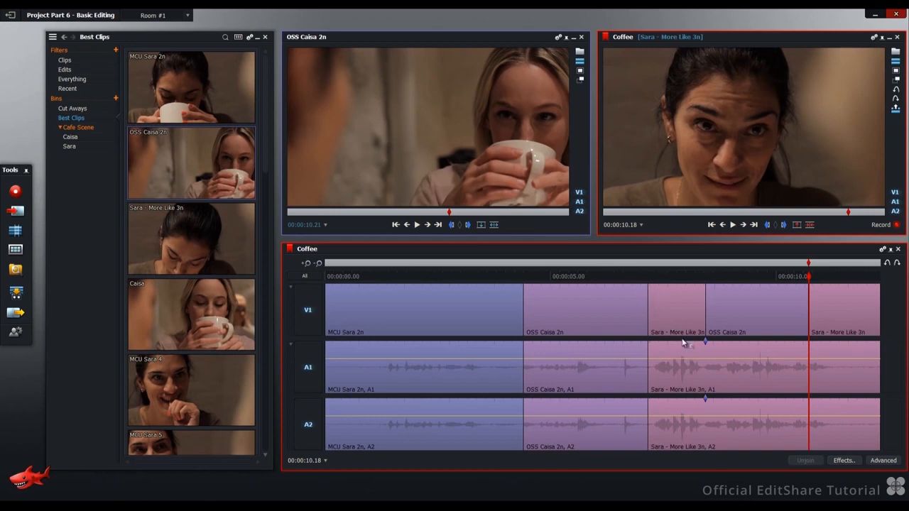
mouse_move(724, 325)
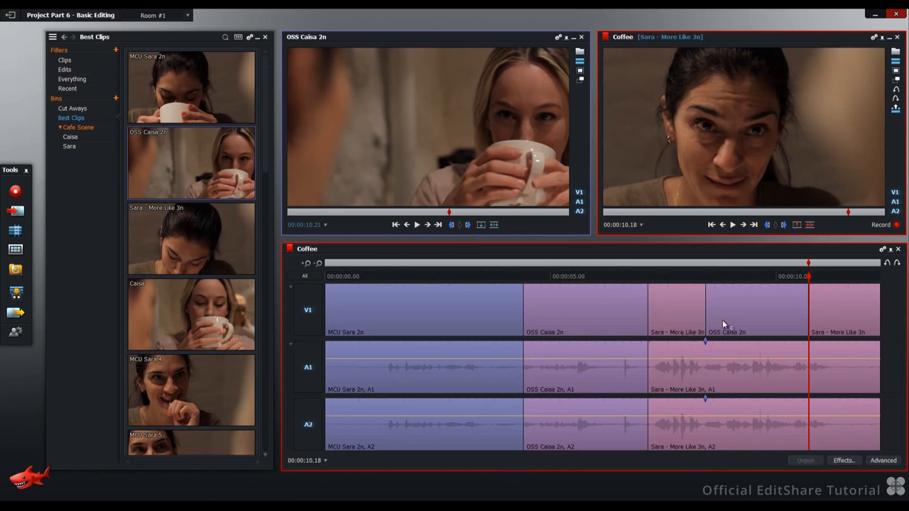
mouse_move(781, 247)
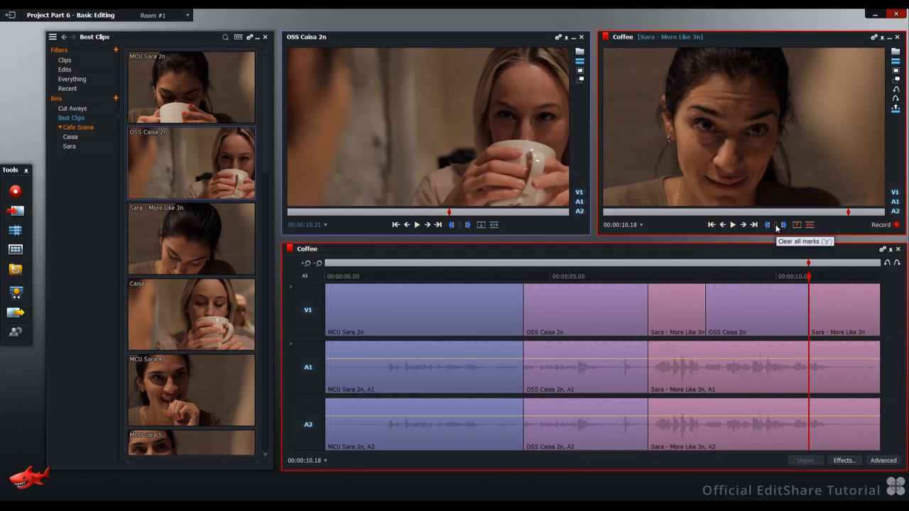
click(662, 276)
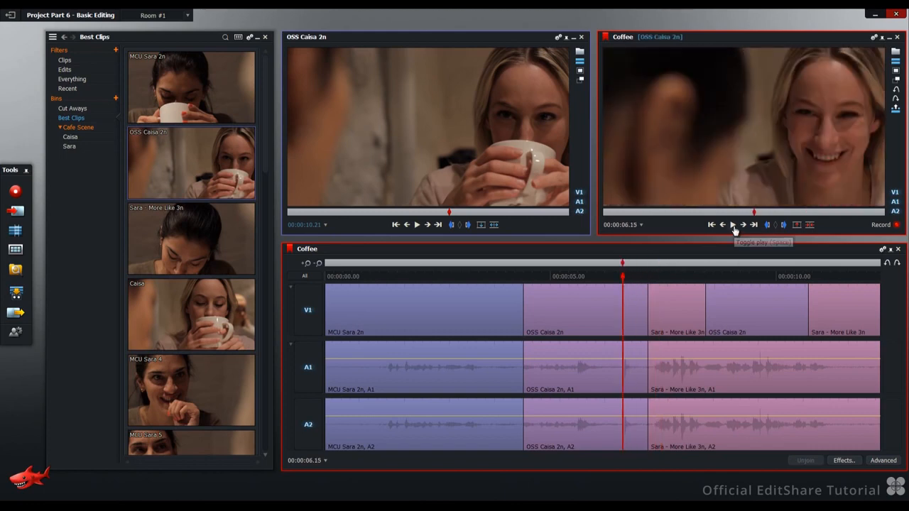
click(731, 225)
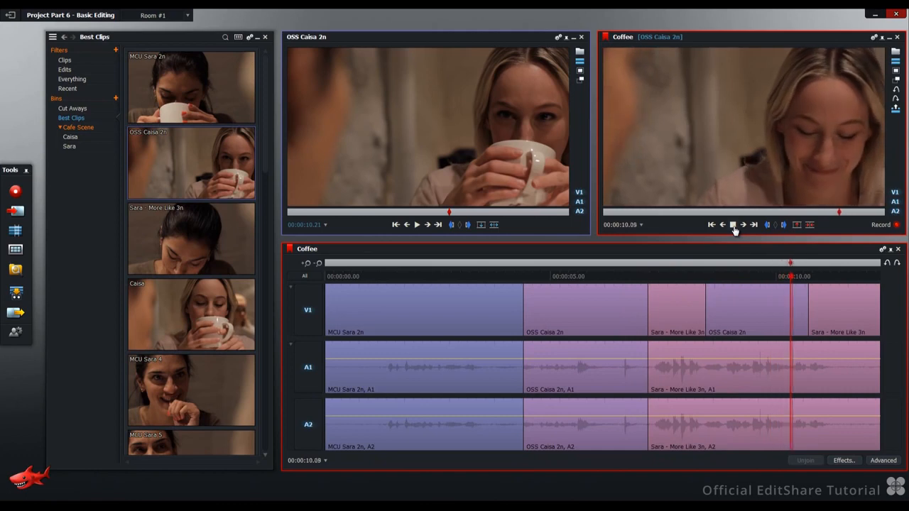
click(733, 224)
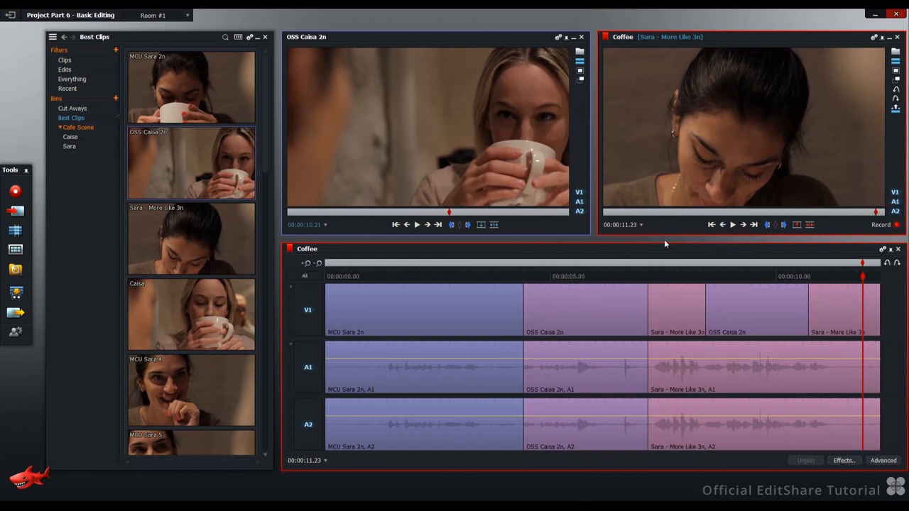
mouse_move(493, 225)
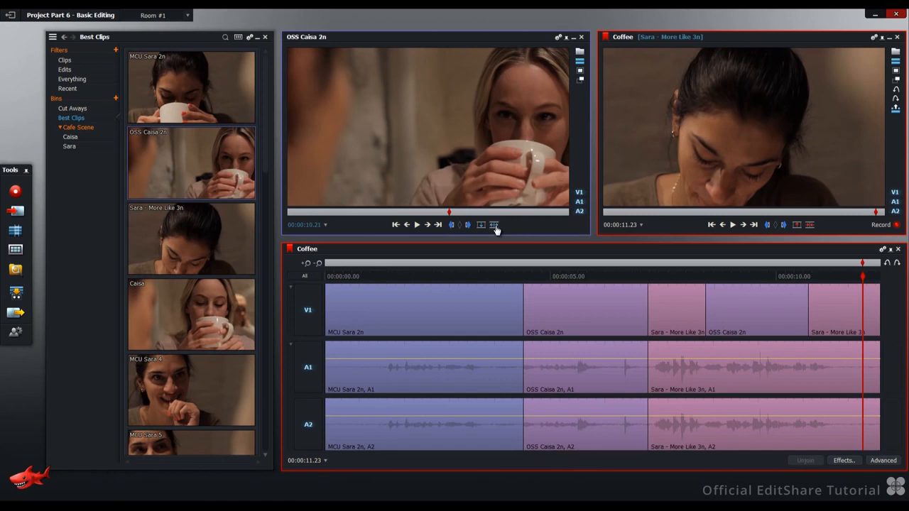
mouse_move(708, 245)
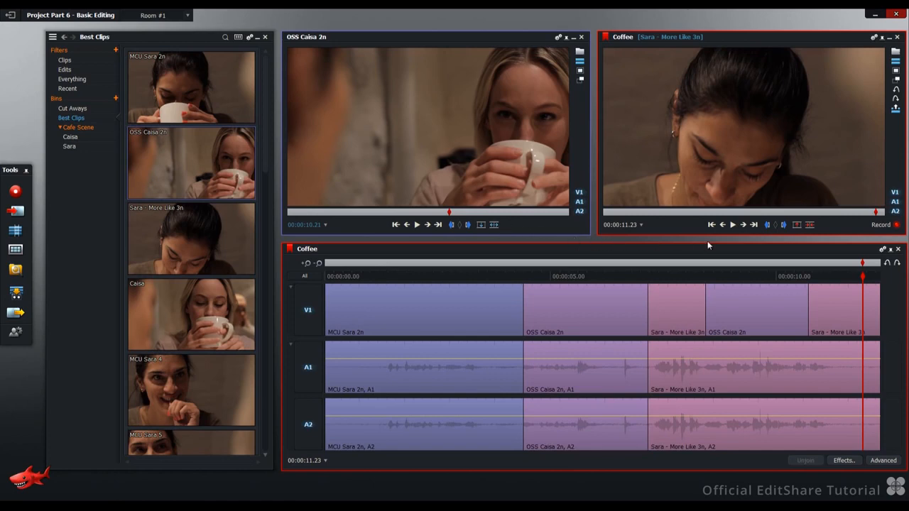
mouse_move(712, 224)
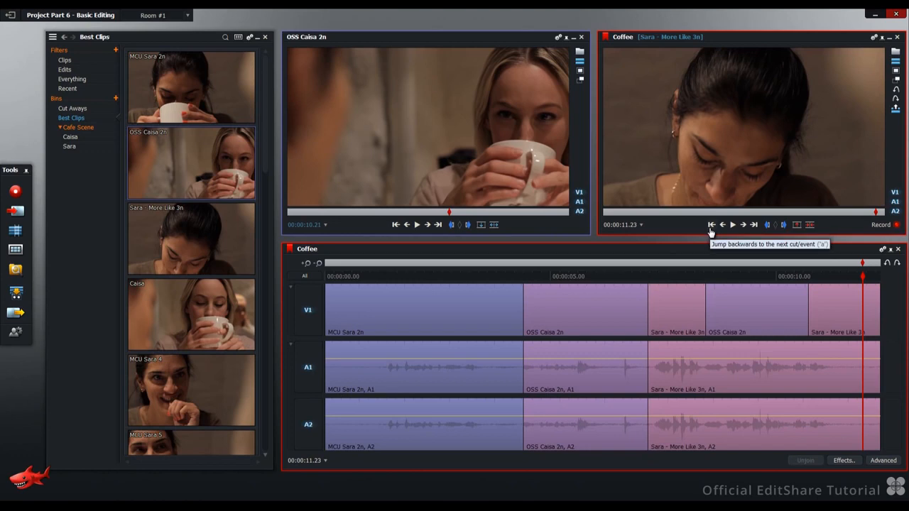
Jump back to 00:00:00.00 of the edit and show the Cut Aways bin
click(712, 225)
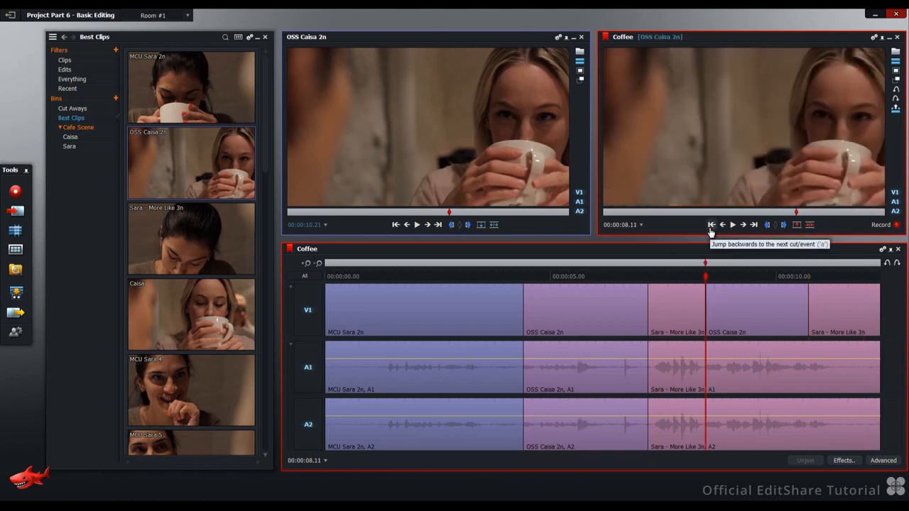
click(711, 224)
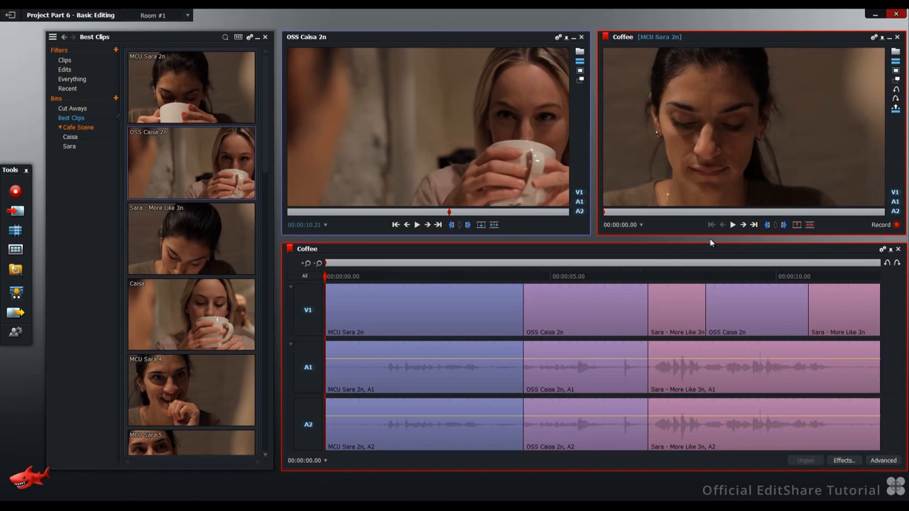
mouse_move(211, 226)
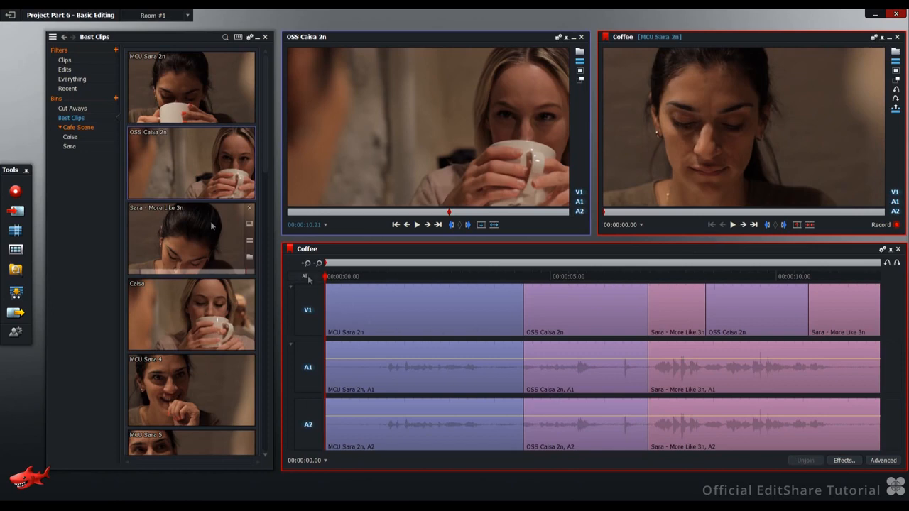
click(72, 108)
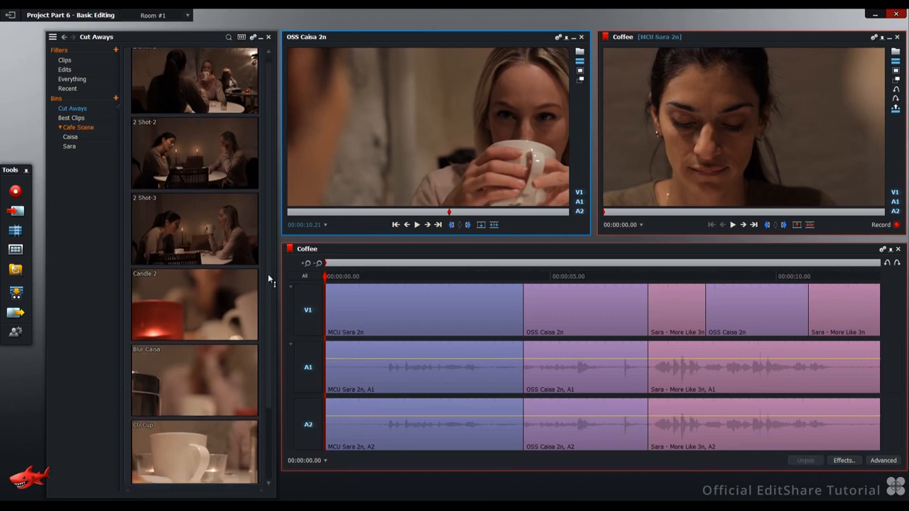
scroll(down, 3)
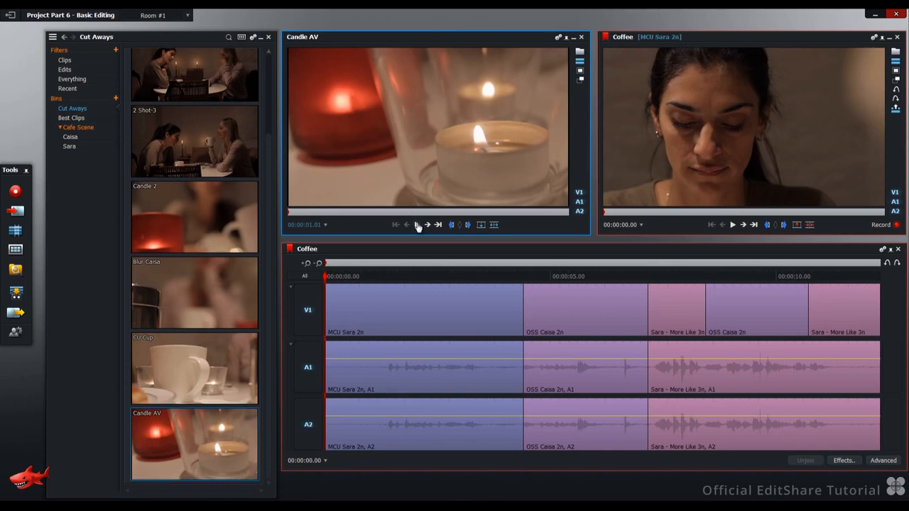
click(416, 224)
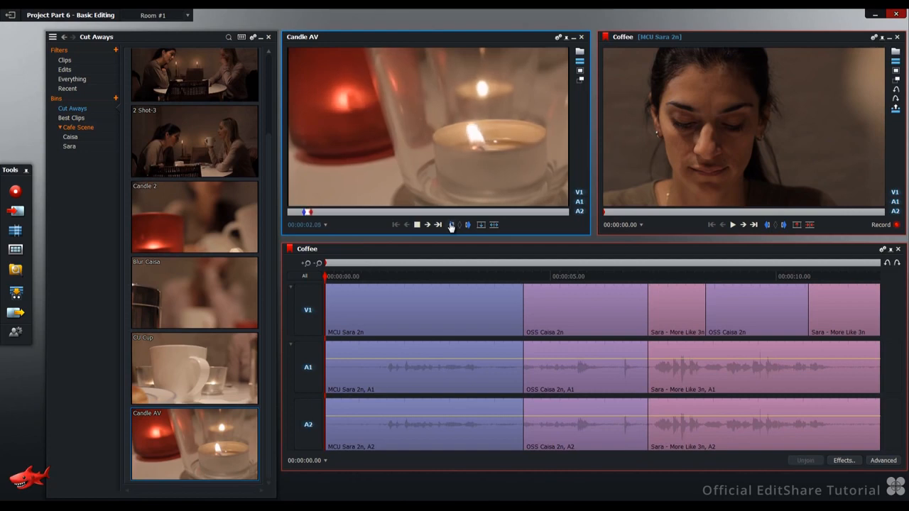
click(417, 224)
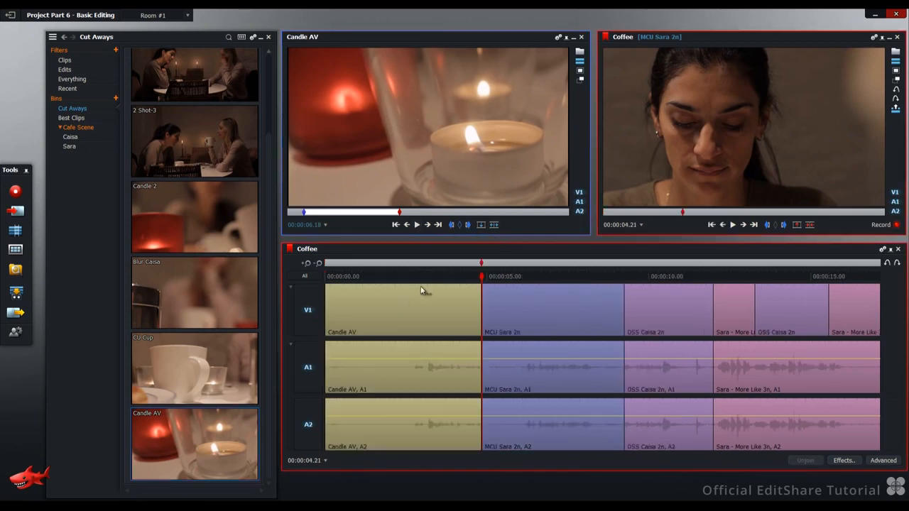
mouse_move(543, 321)
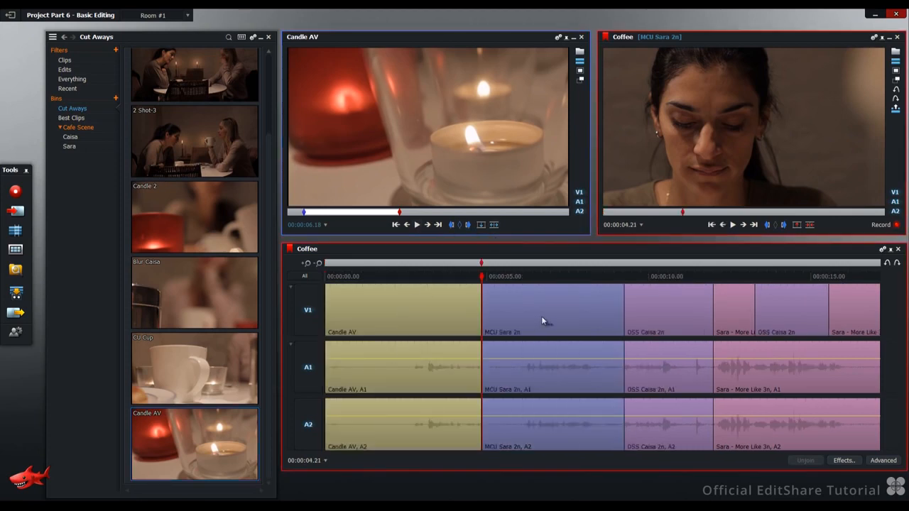
mouse_move(812, 316)
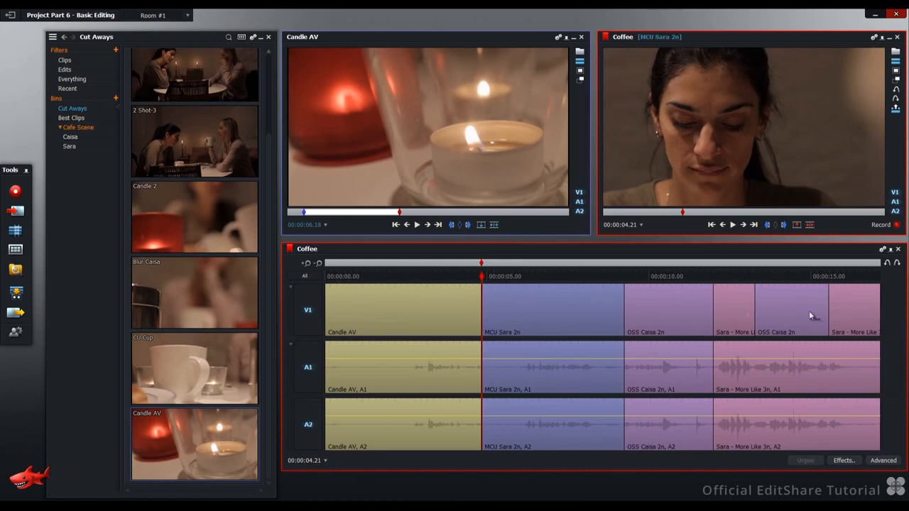
mouse_move(411, 277)
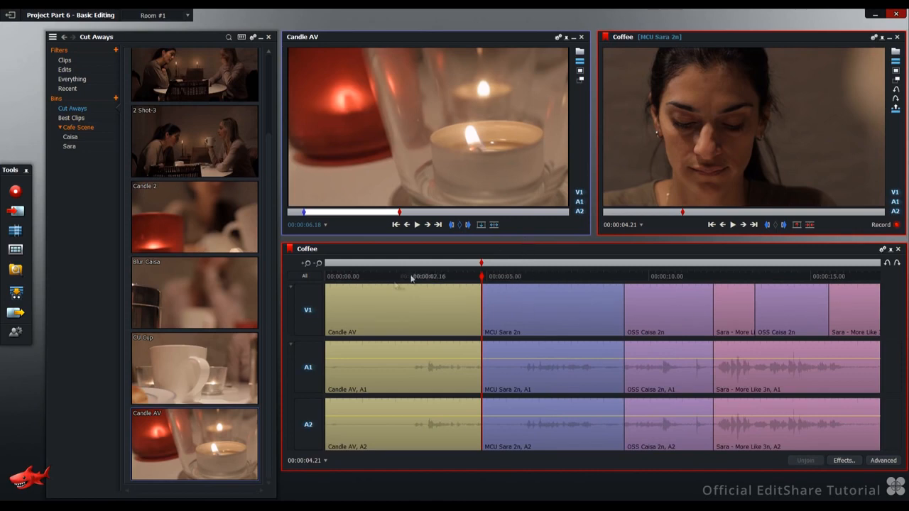
mouse_move(317, 410)
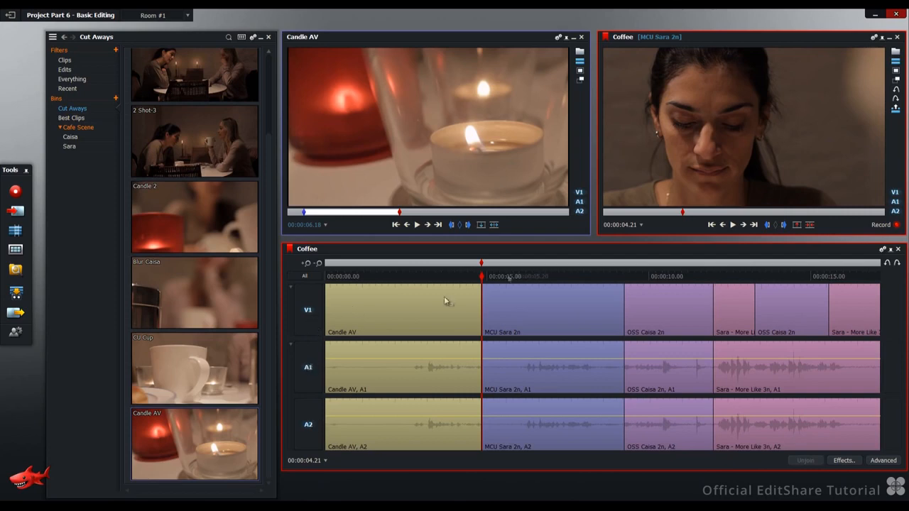
mouse_move(358, 304)
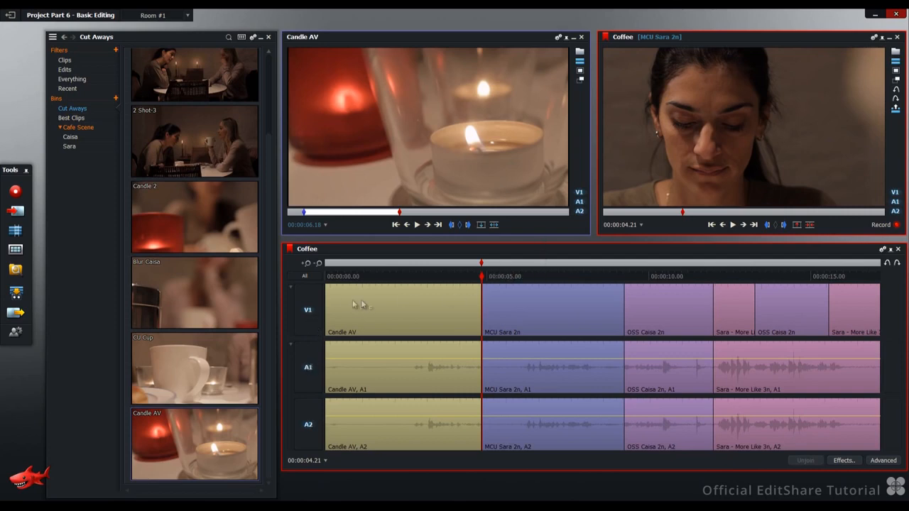
mouse_move(451, 308)
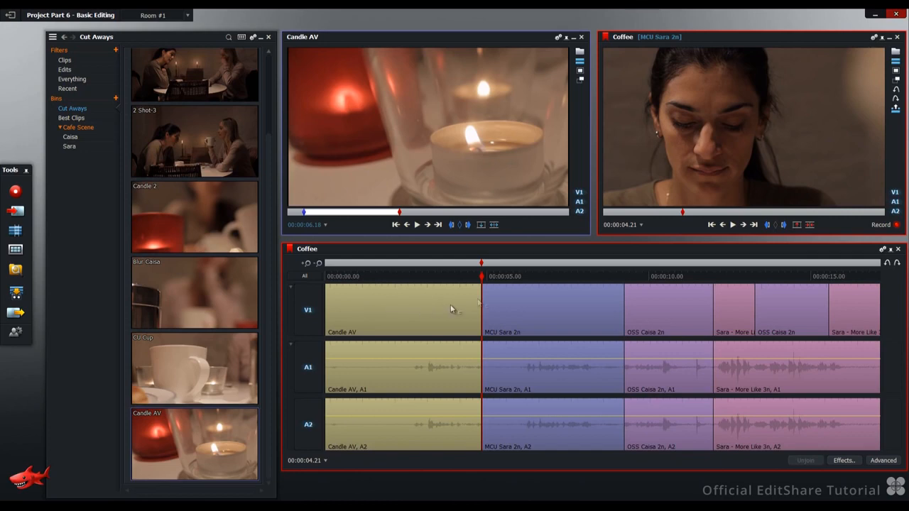
mouse_move(811, 225)
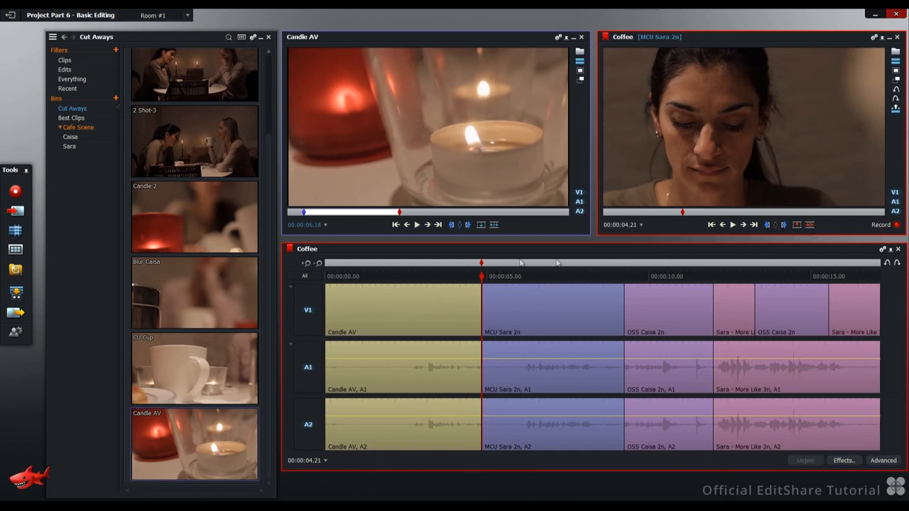
Mark the first two seconds of the Candle AV cutaway and delete them, closing the gap
click(445, 277)
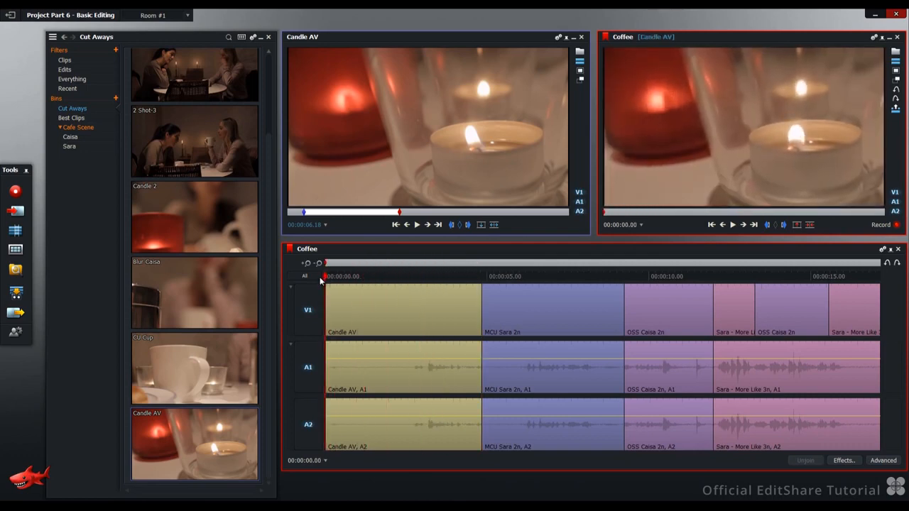
mouse_move(767, 225)
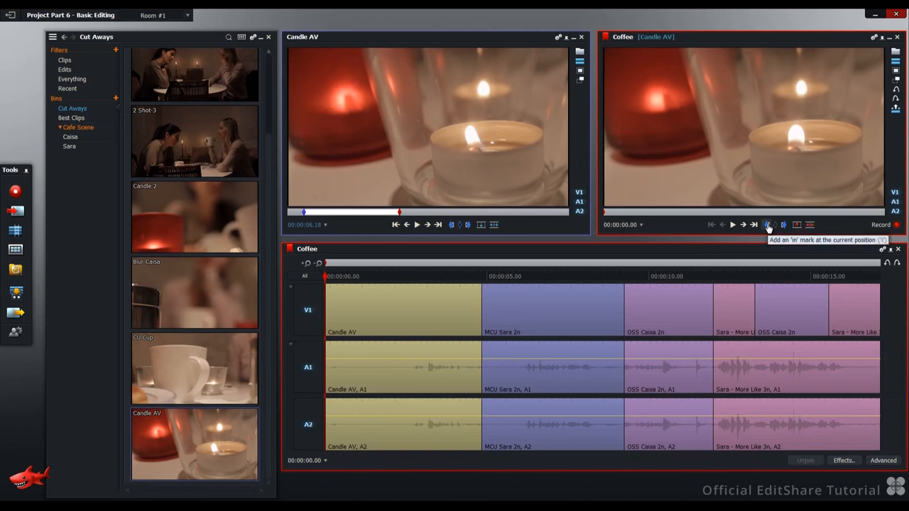
mouse_move(733, 226)
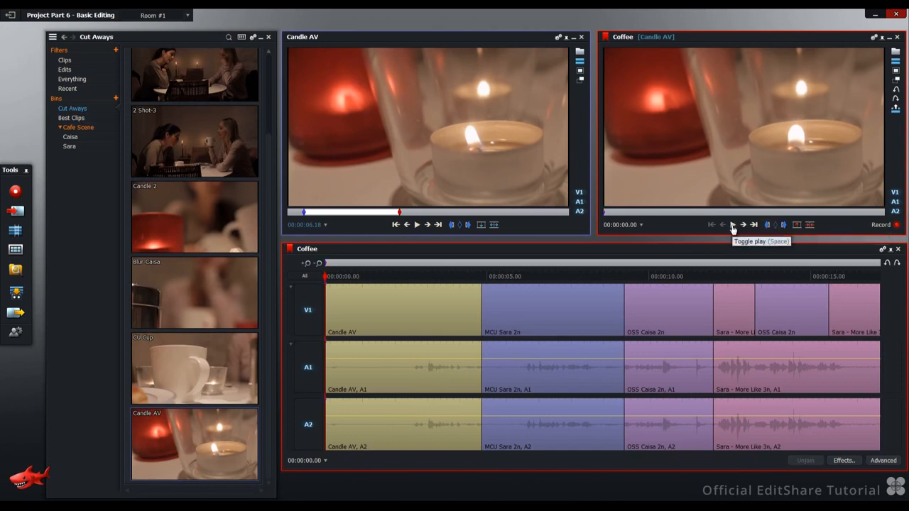
click(732, 224)
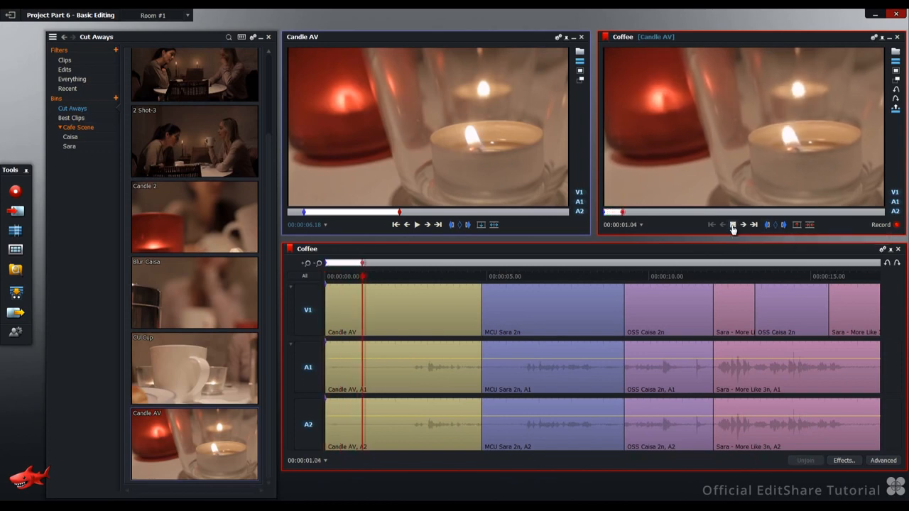
click(732, 225)
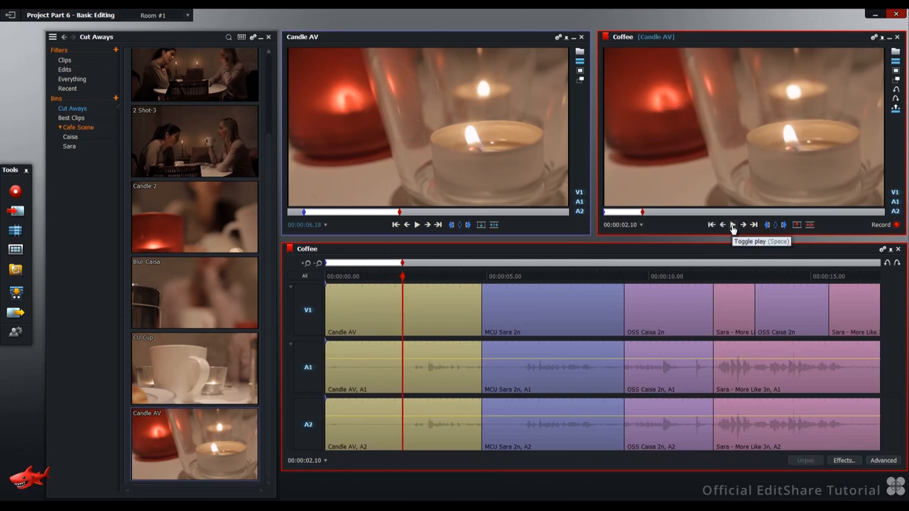
mouse_move(812, 226)
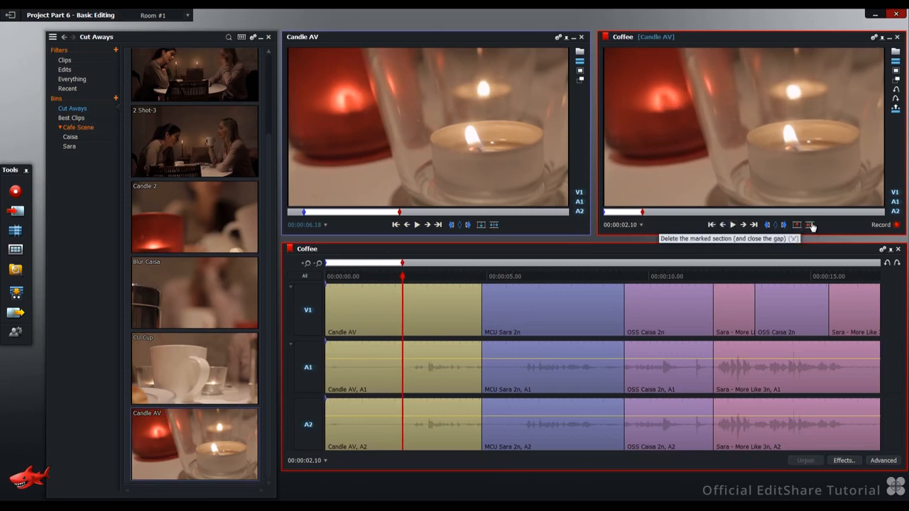
click(809, 225)
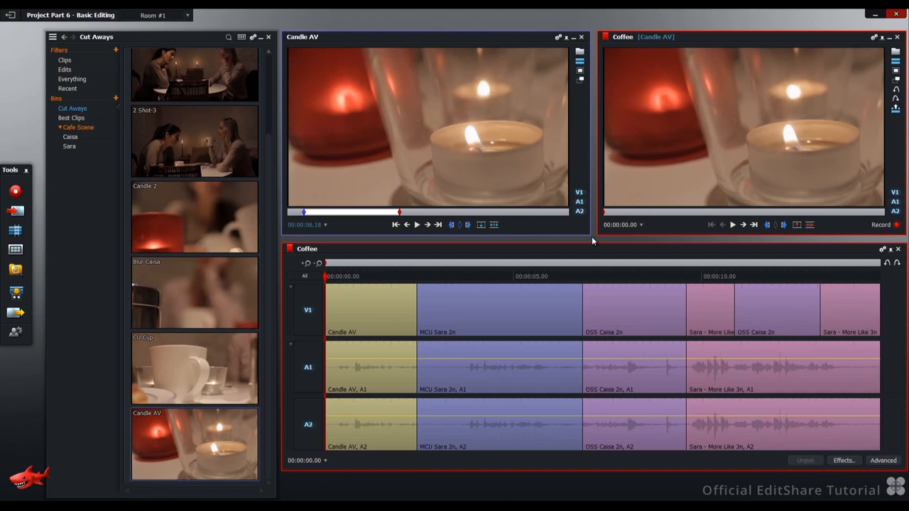
mouse_move(443, 355)
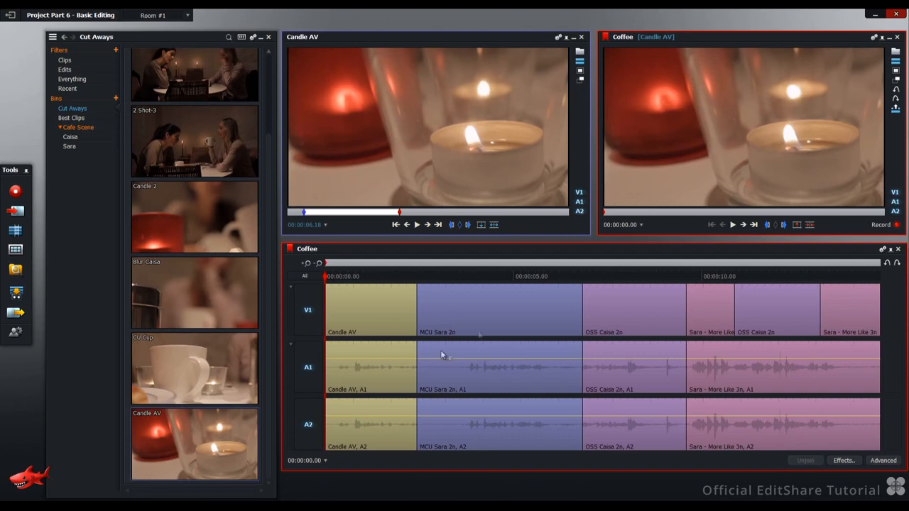
mouse_move(387, 380)
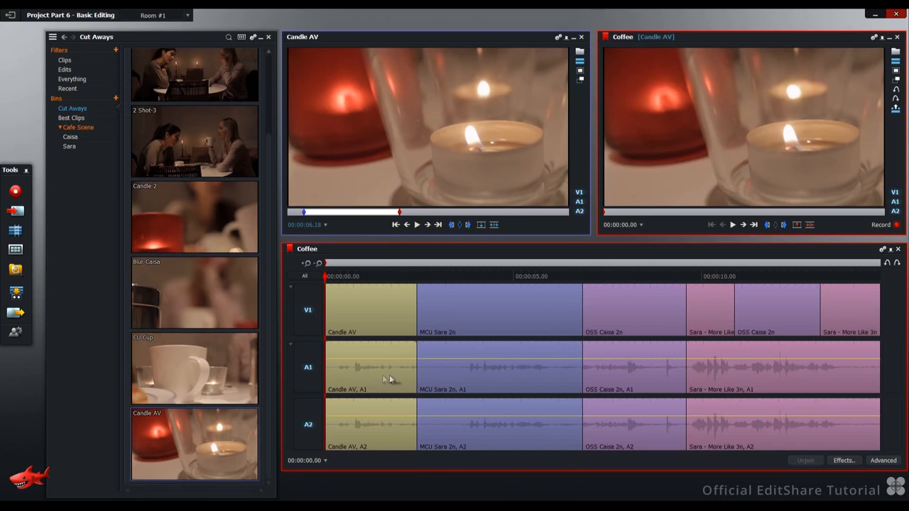
mouse_move(649, 308)
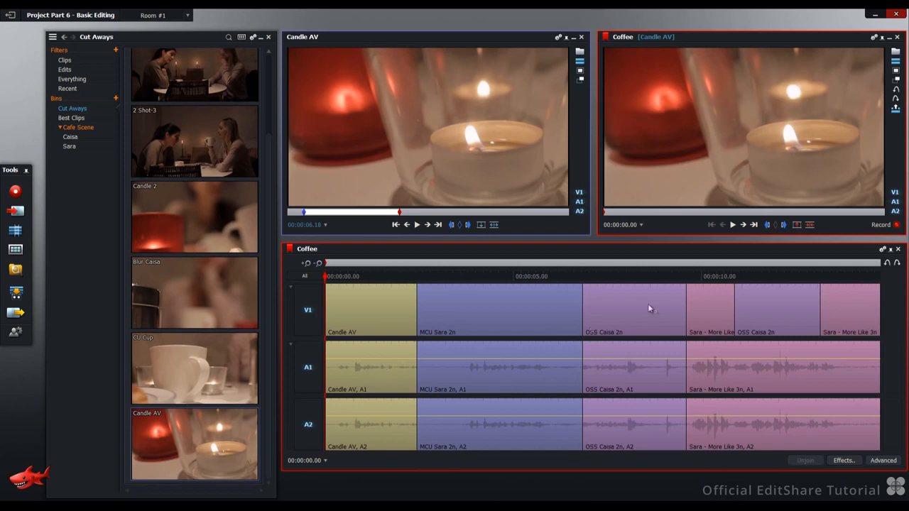
mouse_move(767, 225)
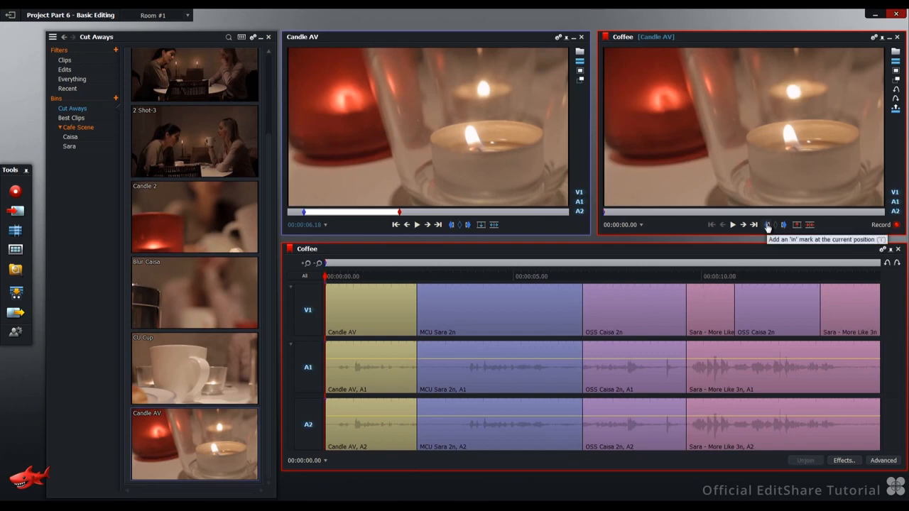
mouse_move(754, 225)
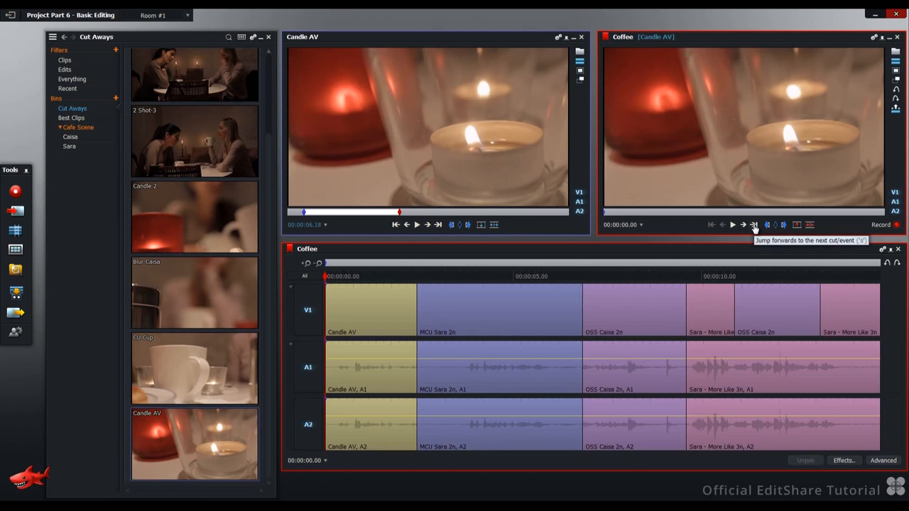
Mark to the cutaway's end, deselect V1 and remove its audio leaving a silent gap
click(754, 225)
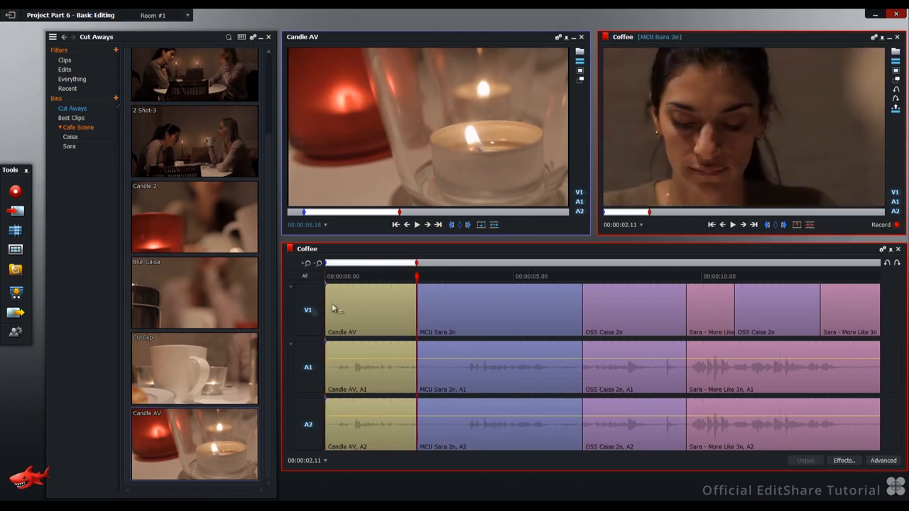
click(308, 310)
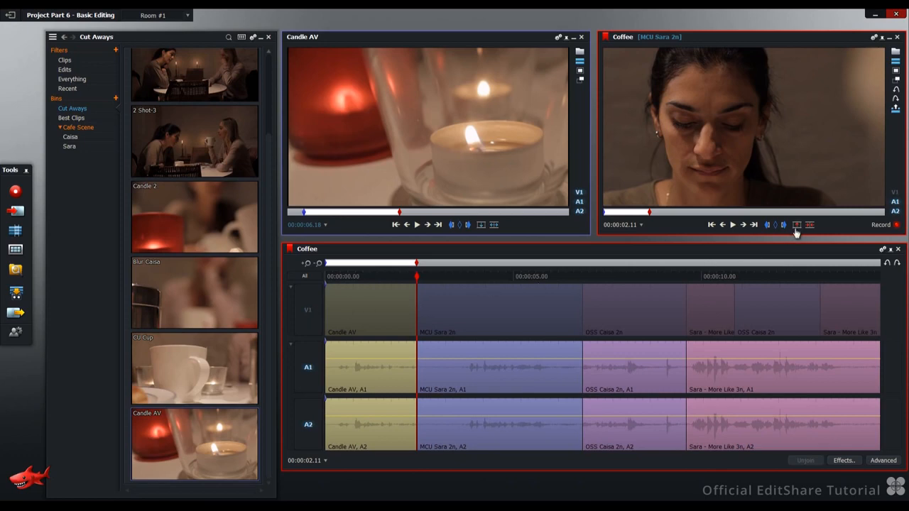
click(795, 225)
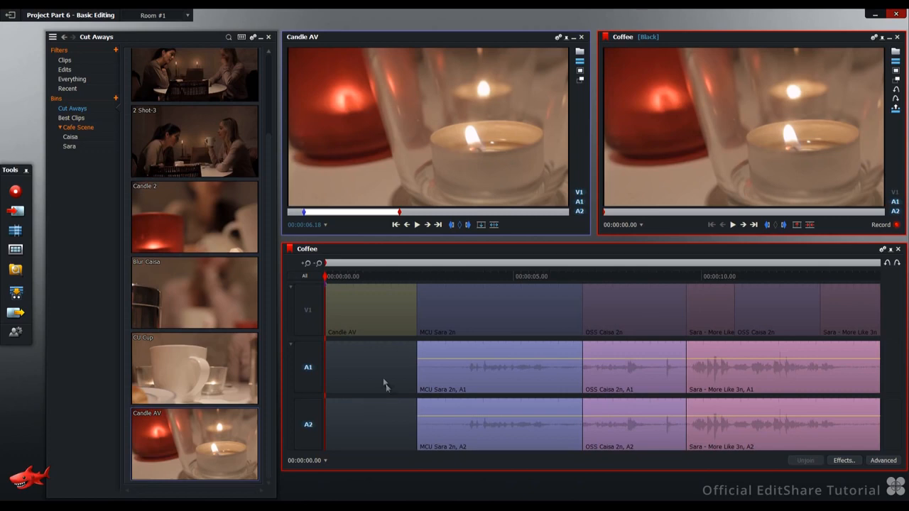
mouse_move(305, 276)
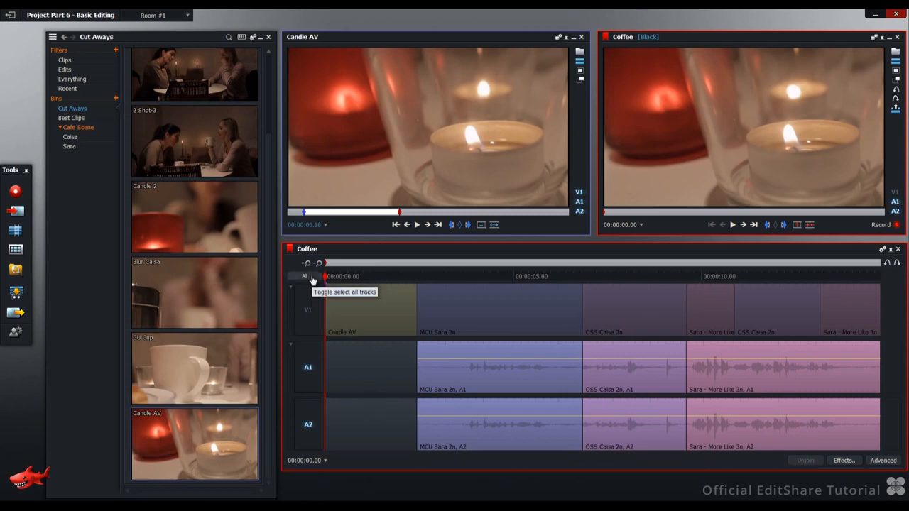